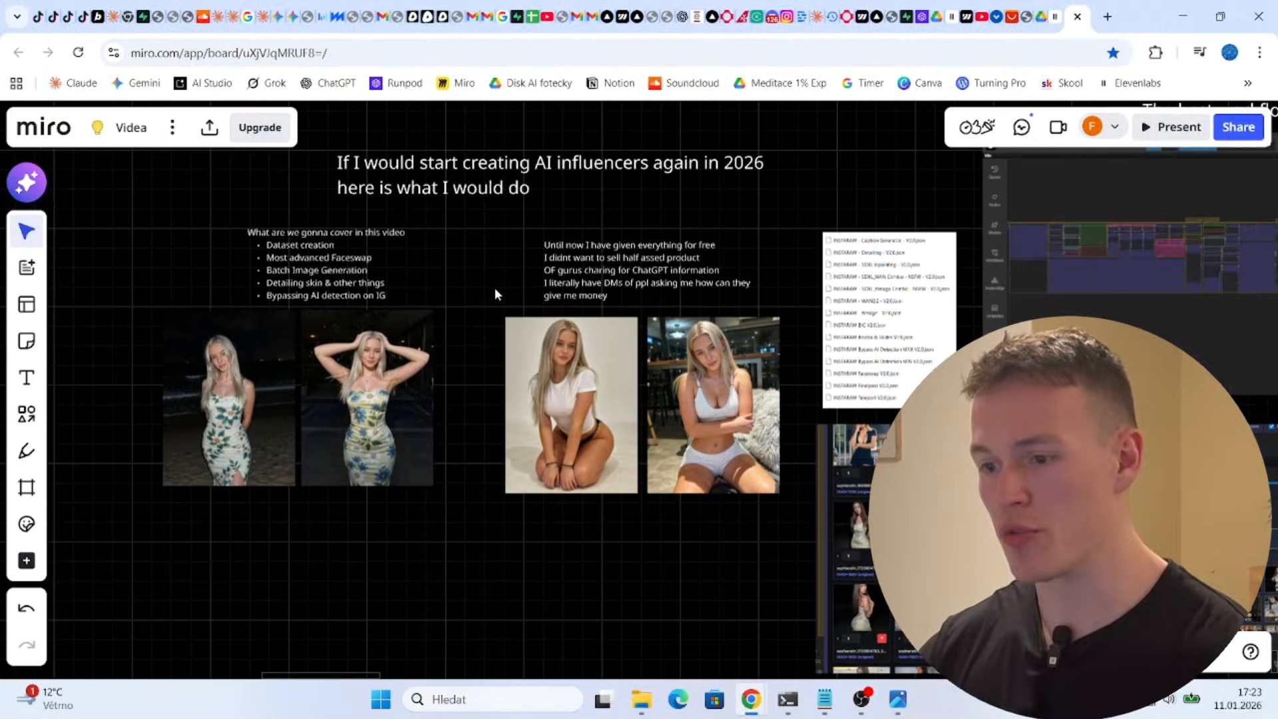
Pan and zoom the canvas to the INSTARAW enable-toggle node listing stages #01–#17
left_click(522, 16)
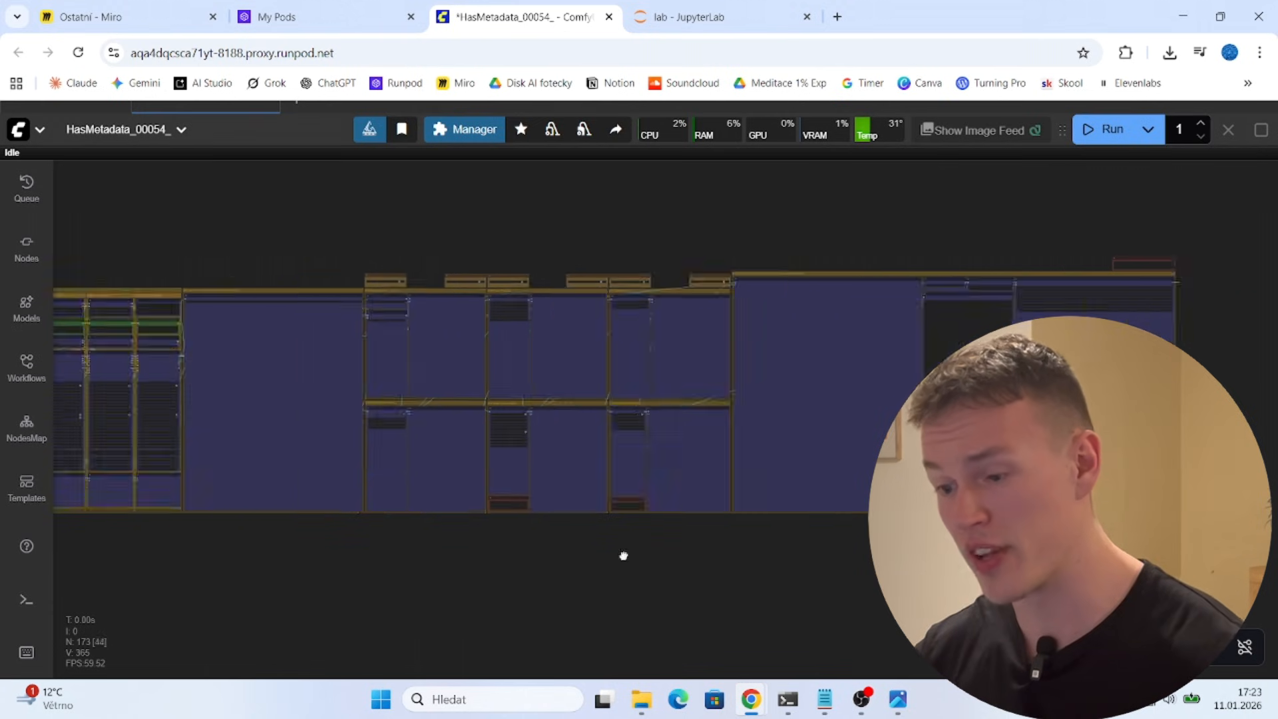
left_click_drag(623, 556, 807, 478)
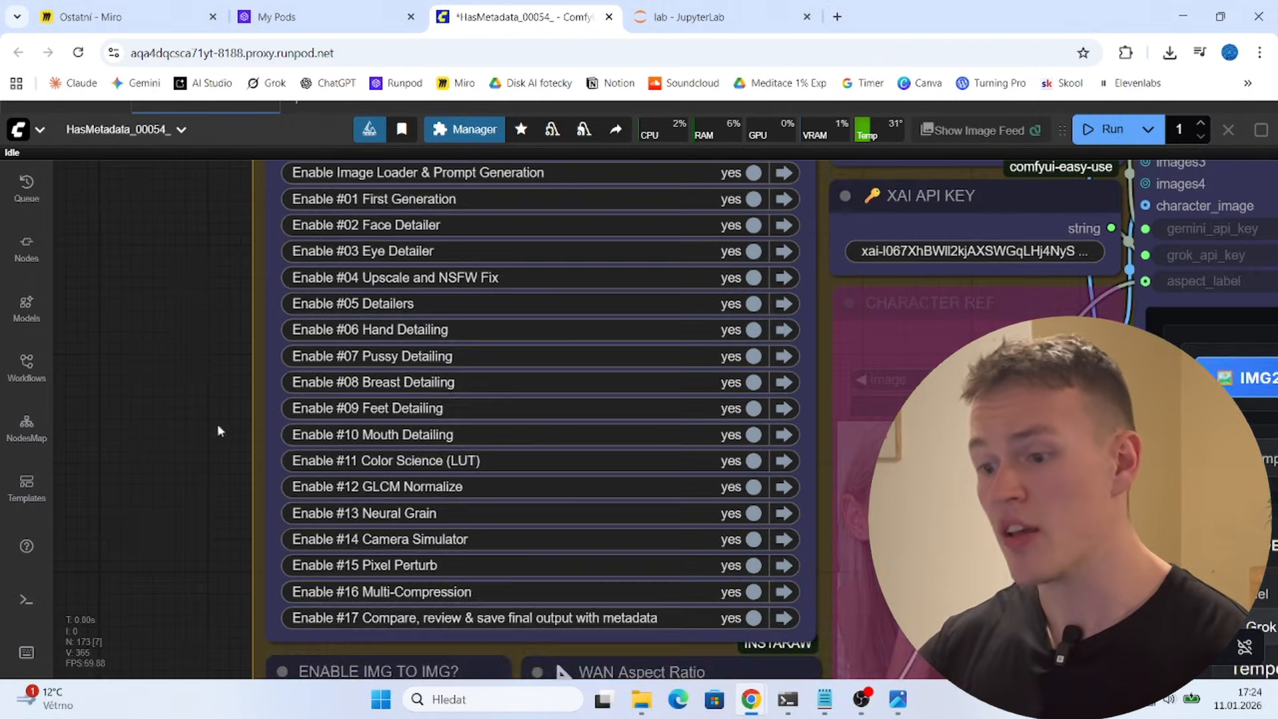
scroll("down", 3)
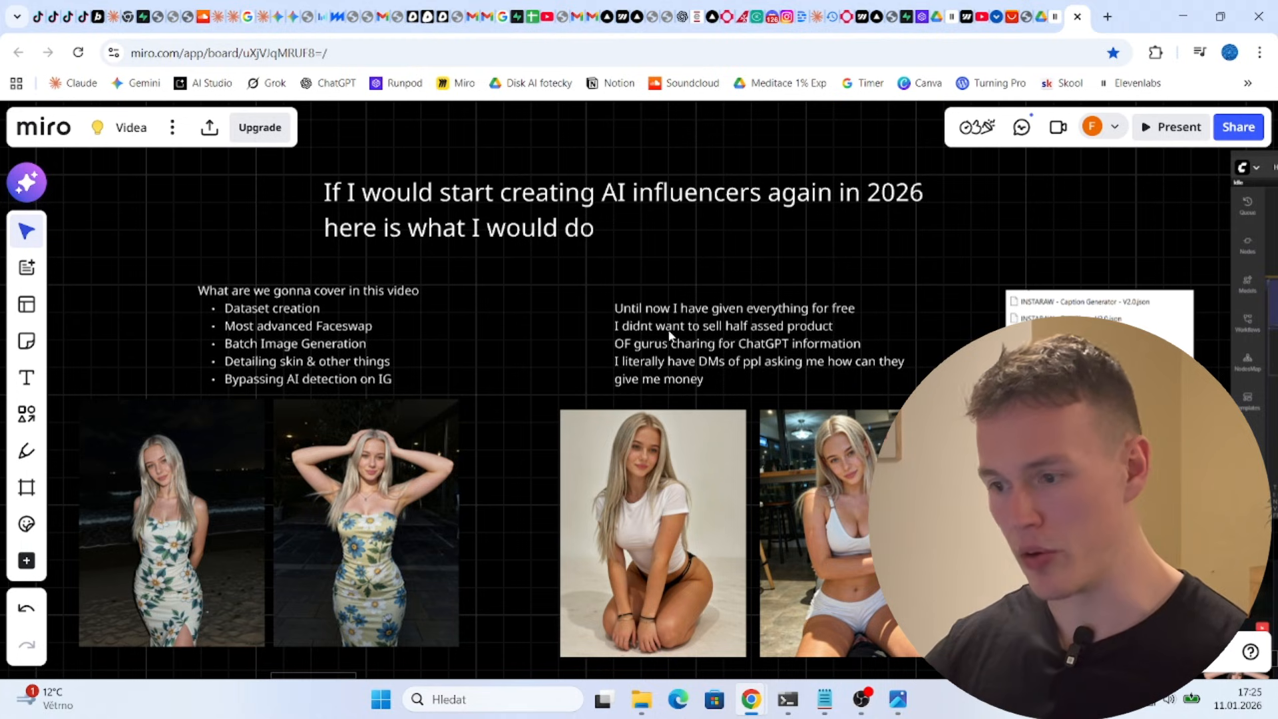
Zoom in on the 'What are we gonna cover' list of five video topics
left_click(733, 342)
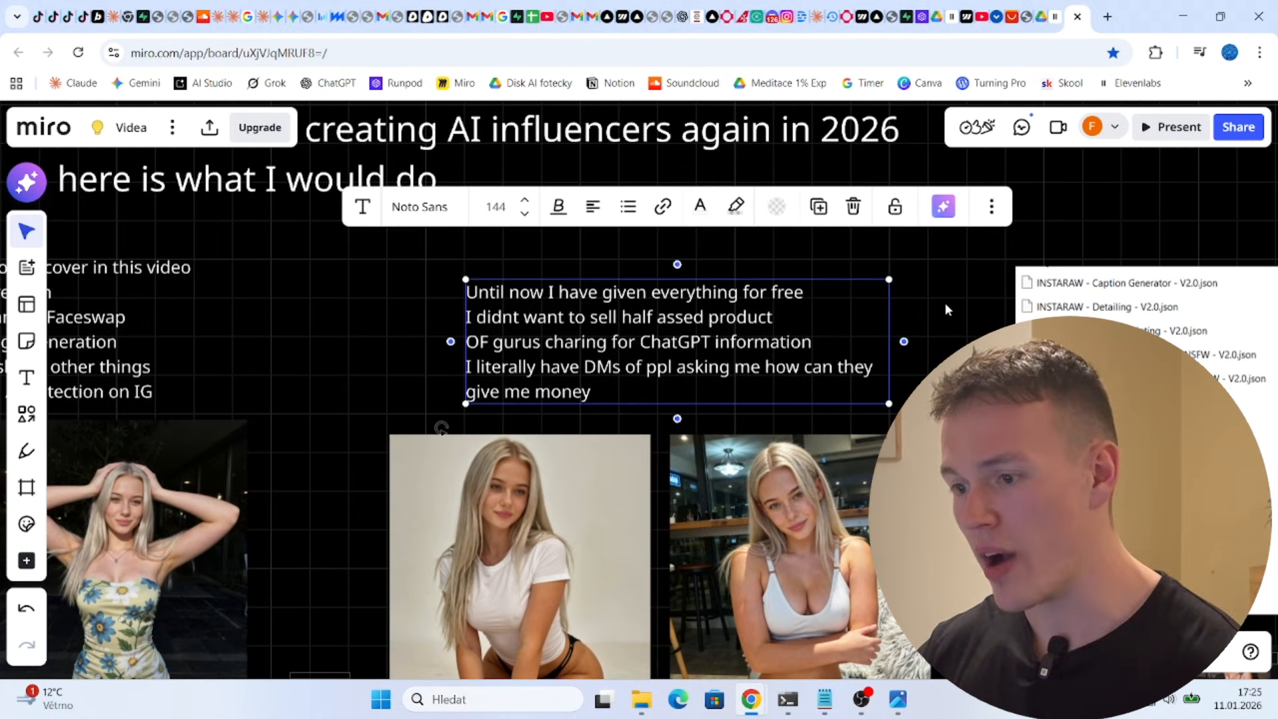
left_click(836, 329)
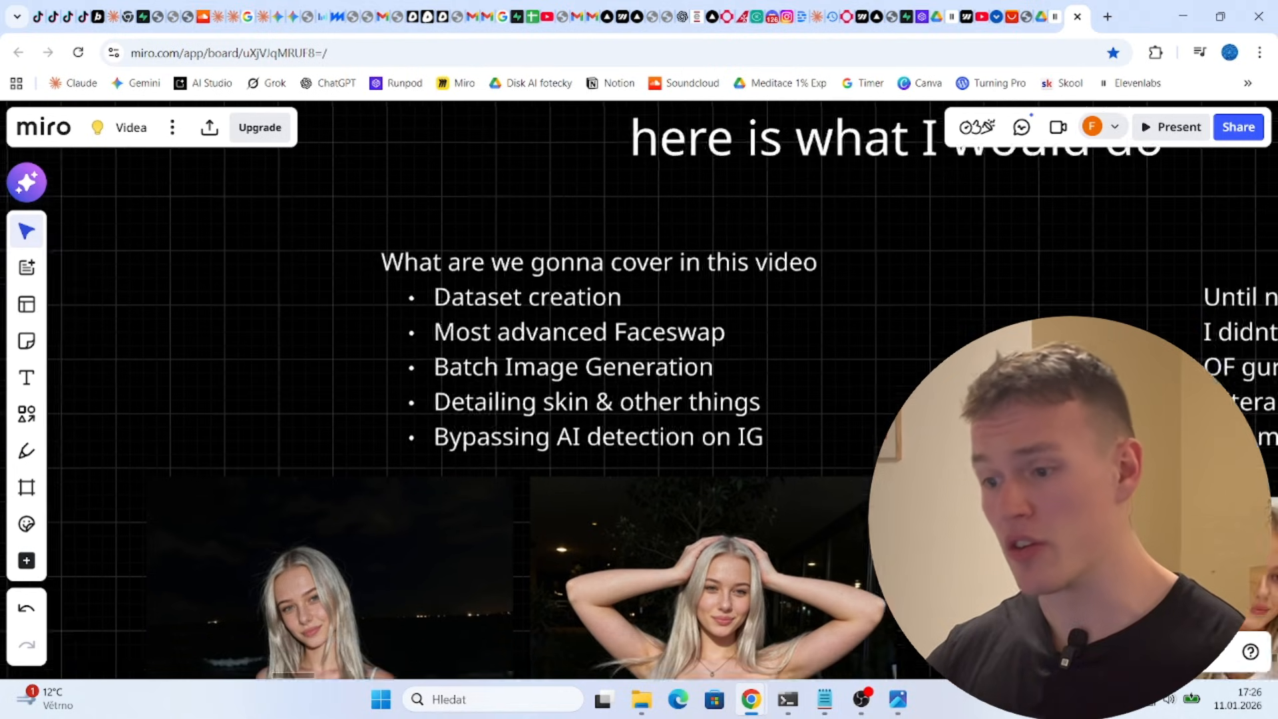
scroll("down", 3)
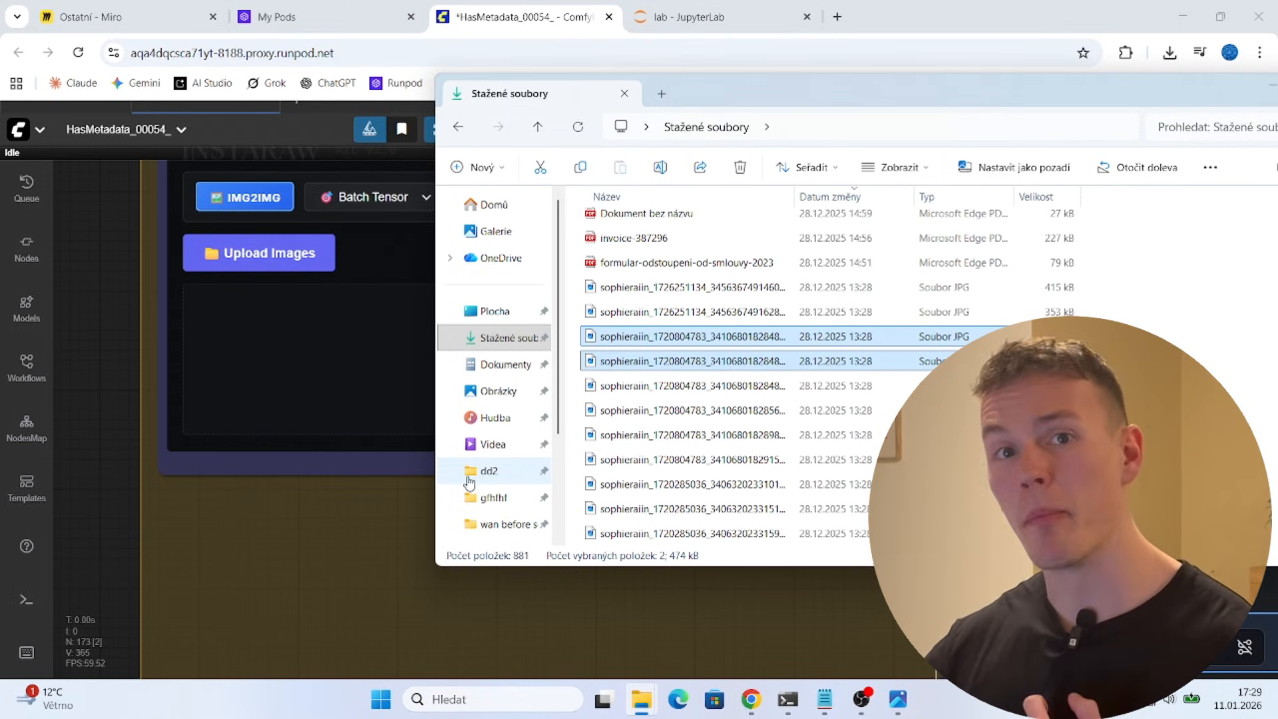
mouse_move(656, 404)
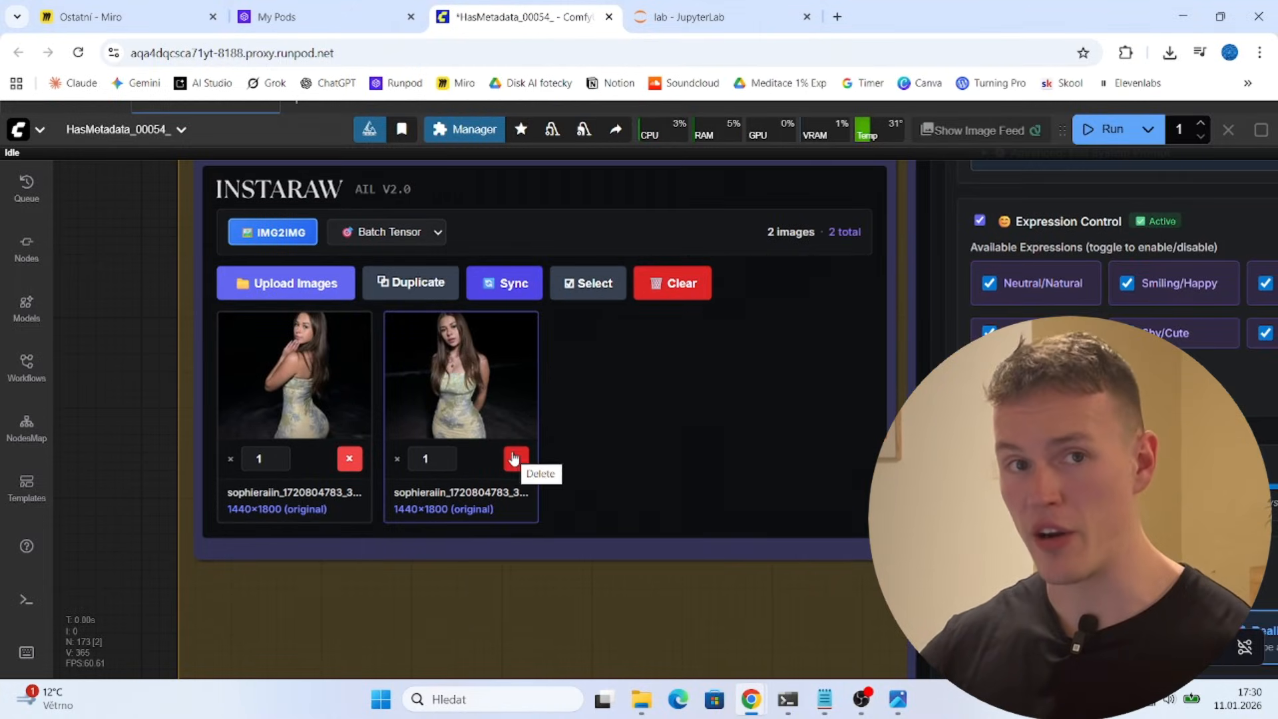
Review the Model Instructions field and generate a 3lisk45 amateur-photo prompt for each of the two photos
scroll("down", 3)
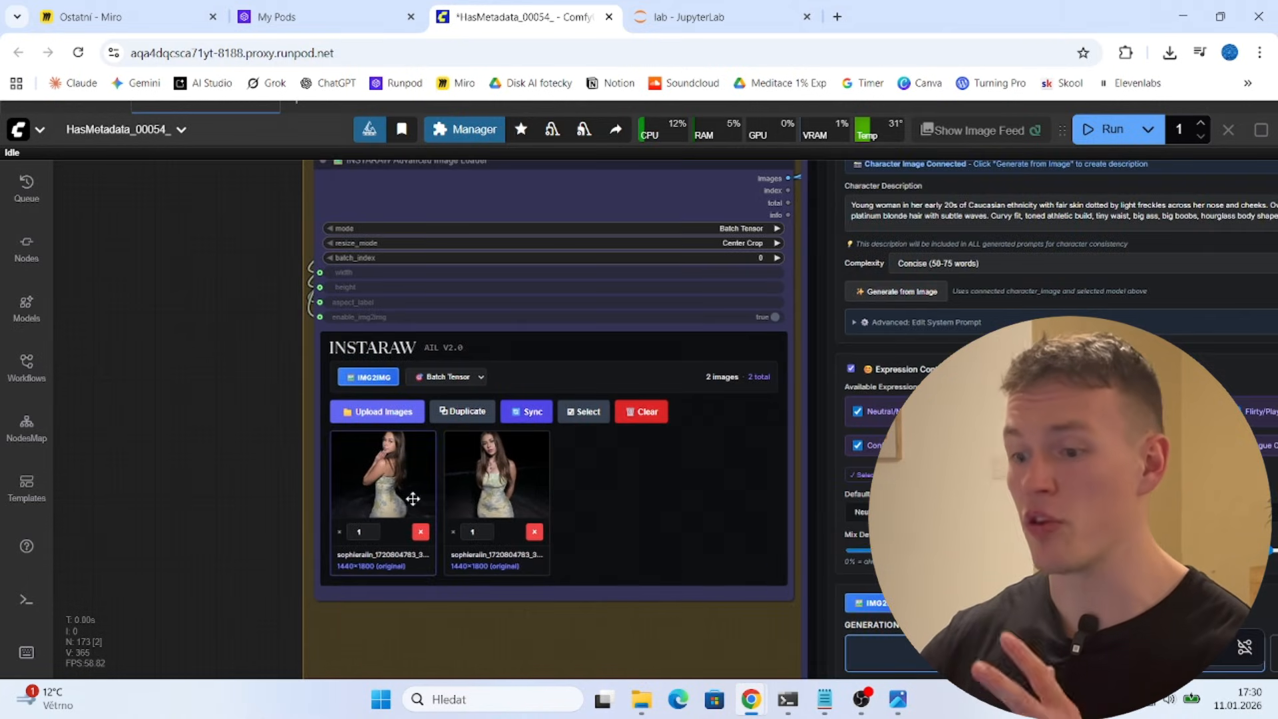
mouse_move(485, 503)
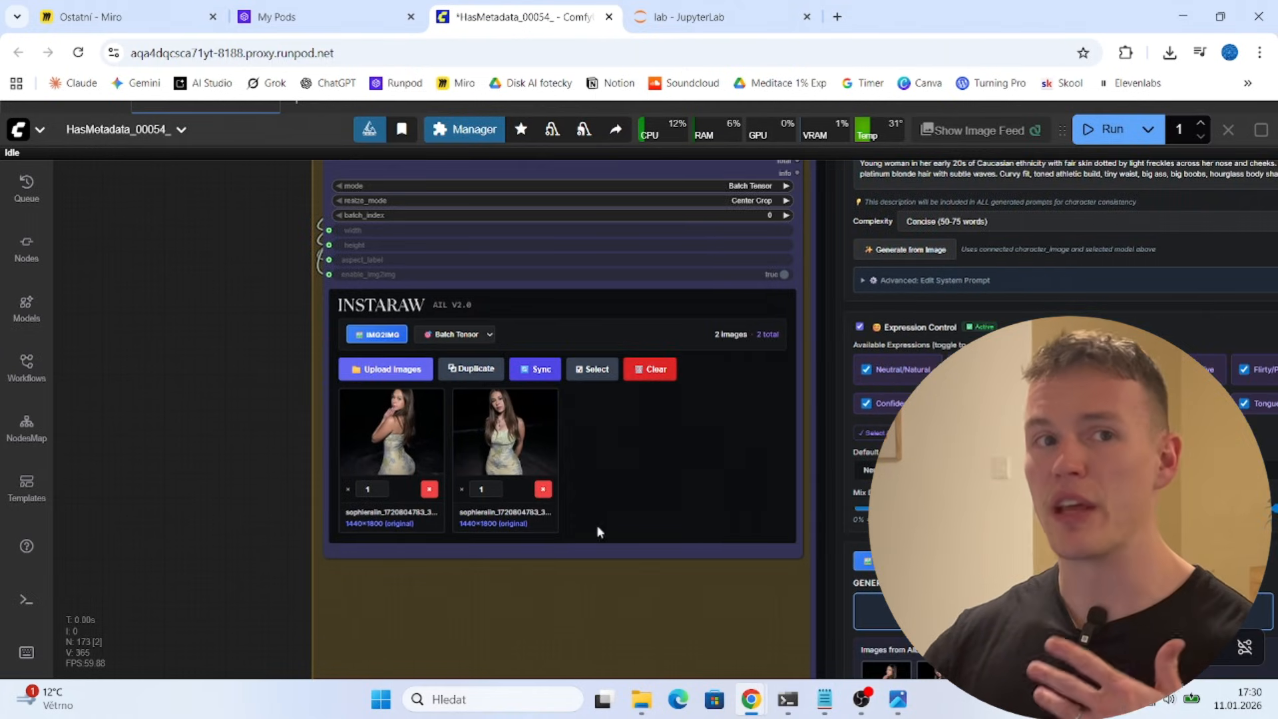
mouse_move(626, 458)
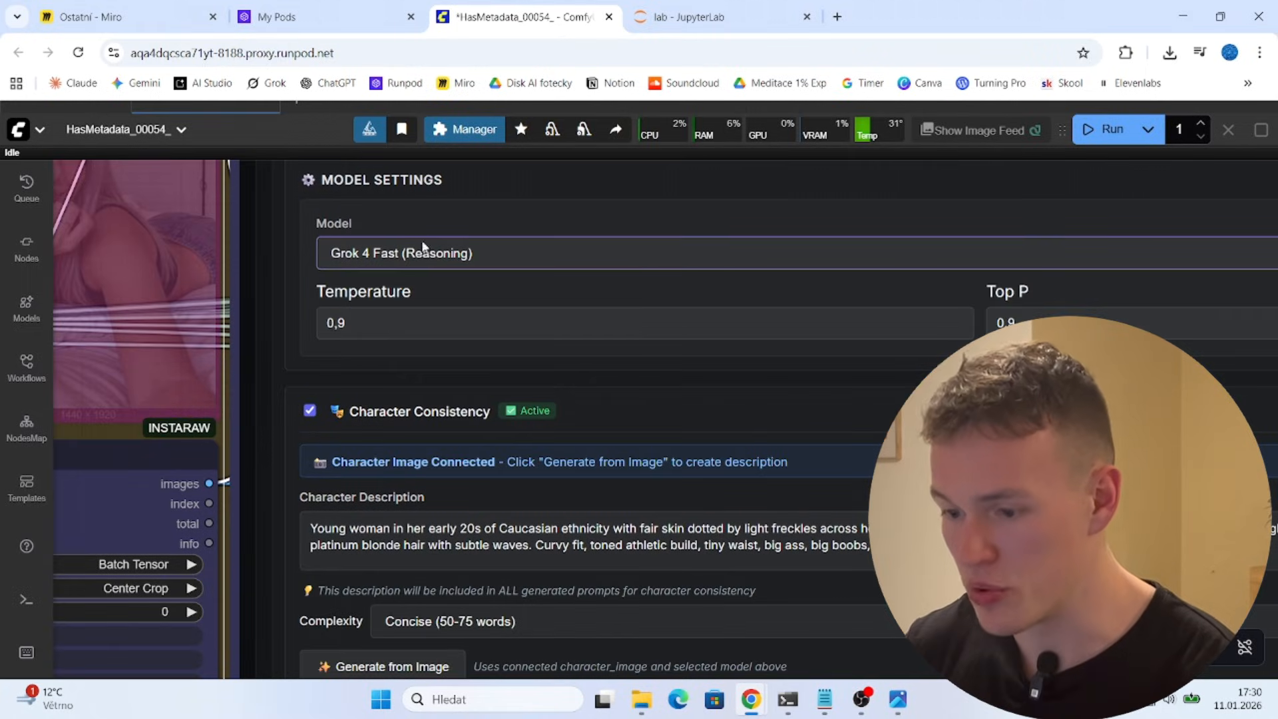
scroll("down", 3)
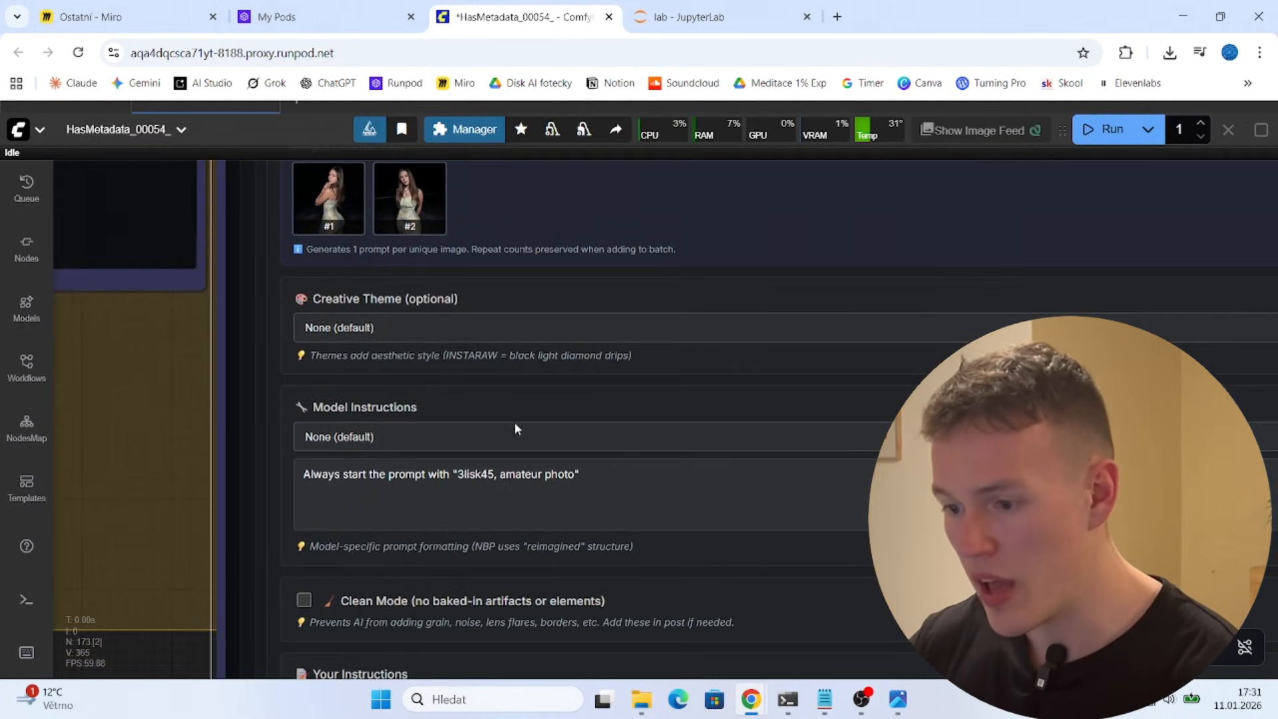
triple_click(441, 474)
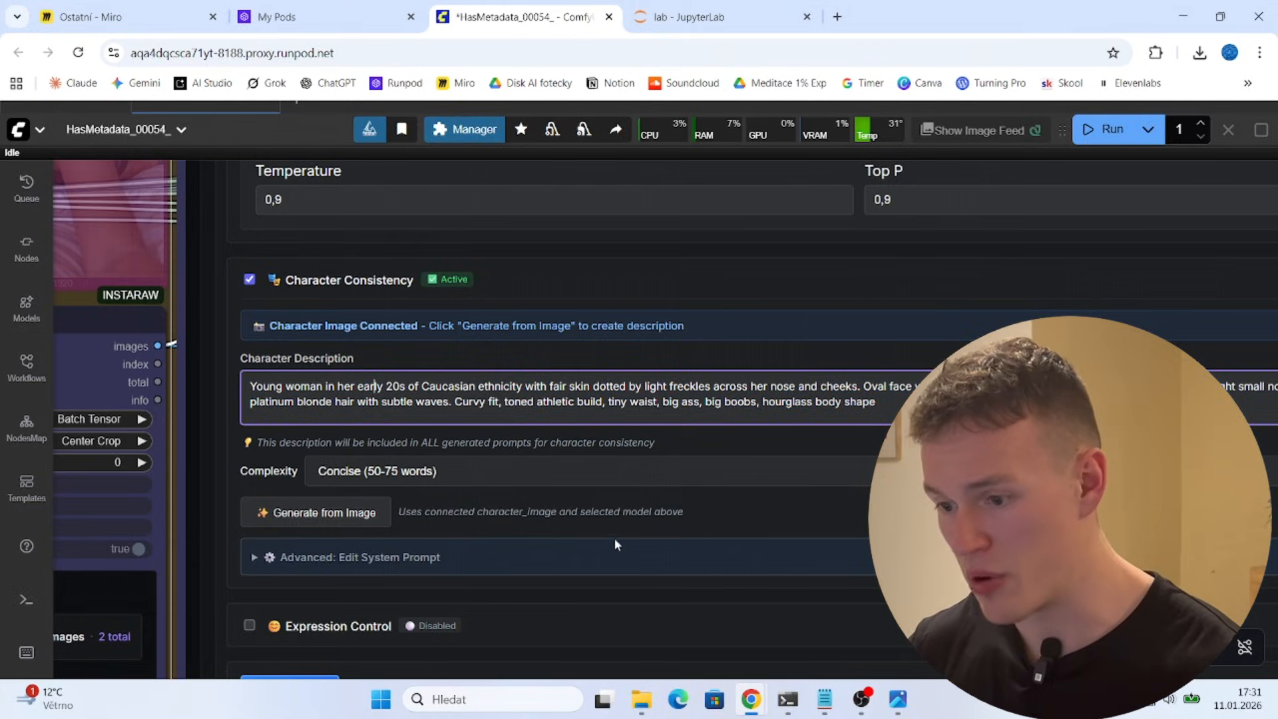
scroll("down", 3)
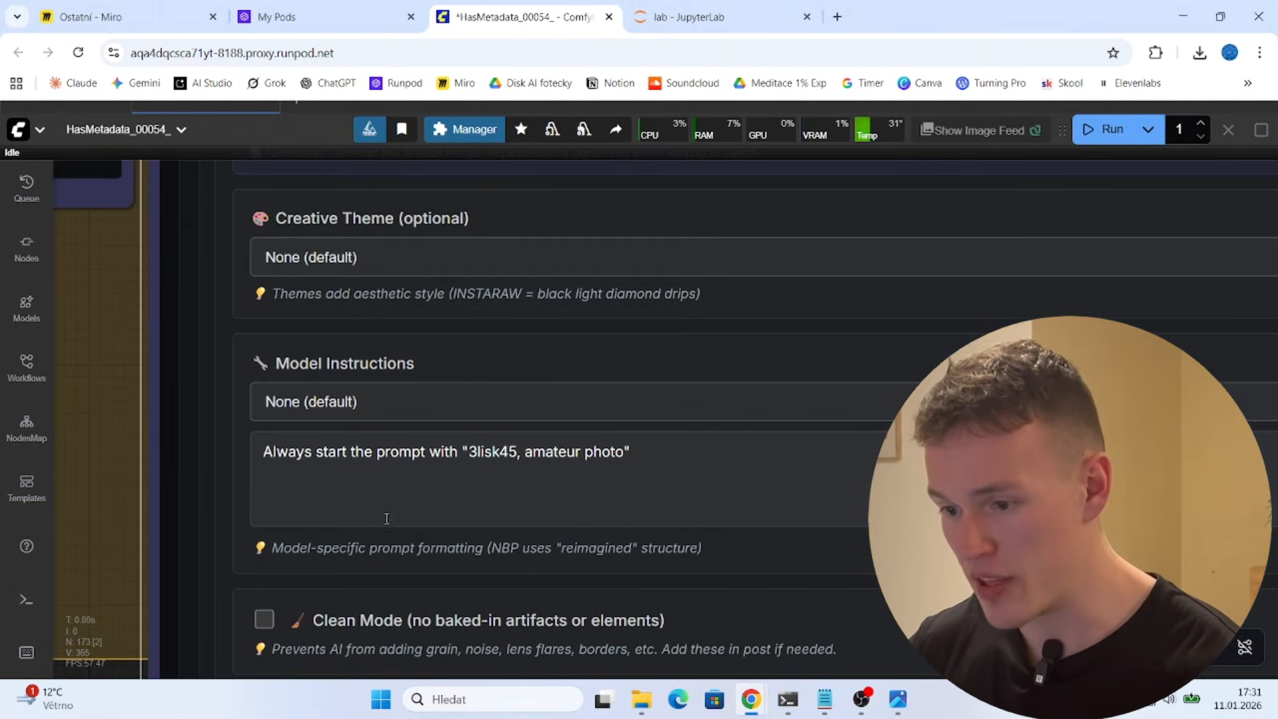
left_click(522, 451)
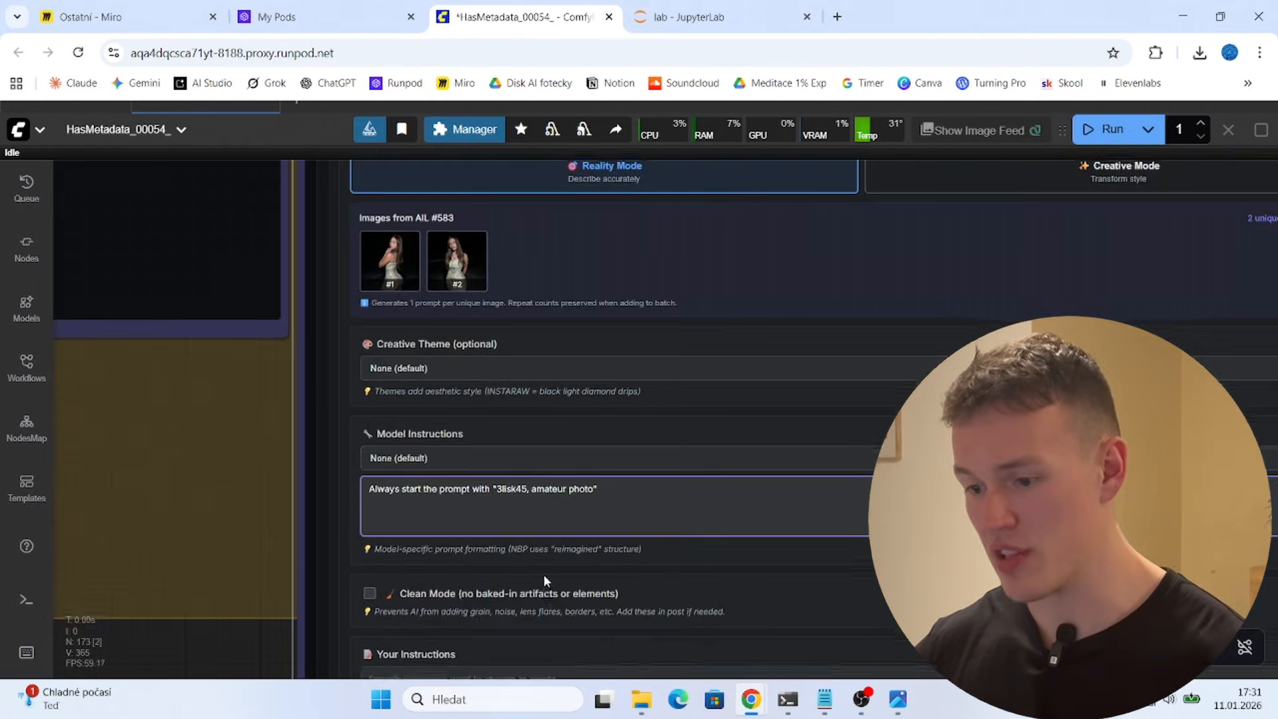
scroll("down", 3)
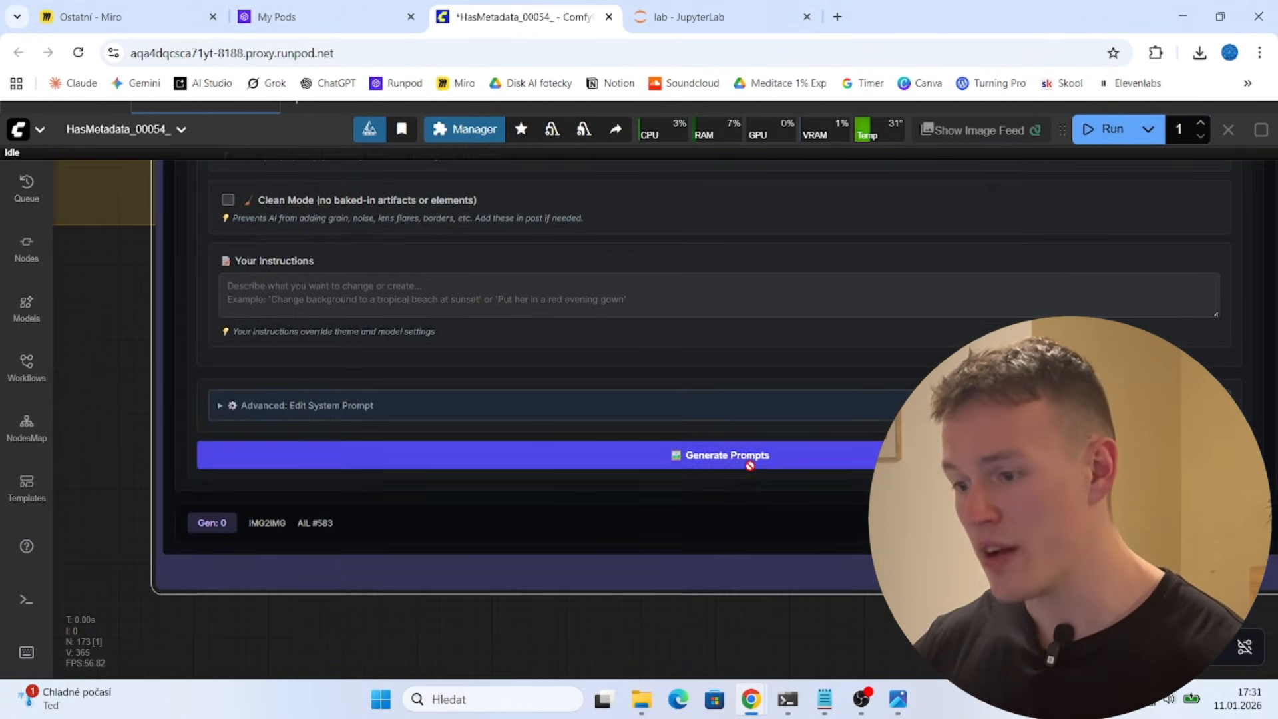
left_click(720, 455)
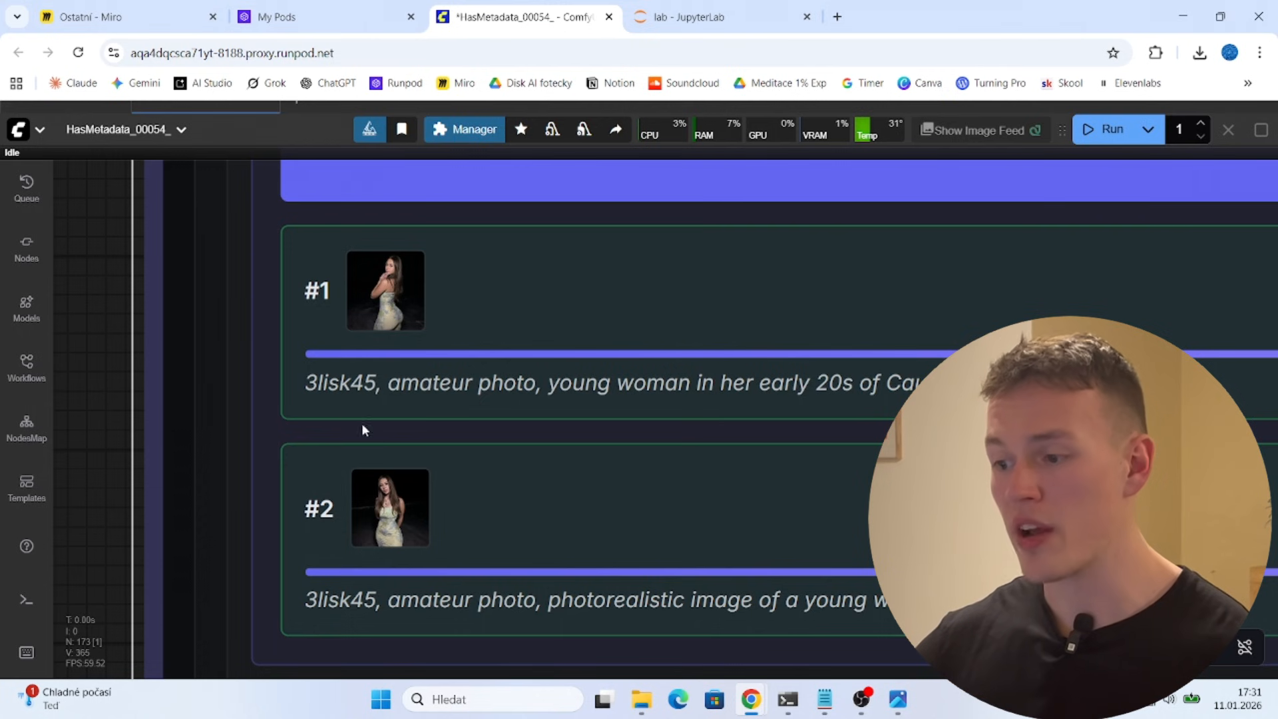
Sync AIL in the Generation Batch panel and confirm 'Sync anyway?', pairing two prompts with two images
scroll("down", 3)
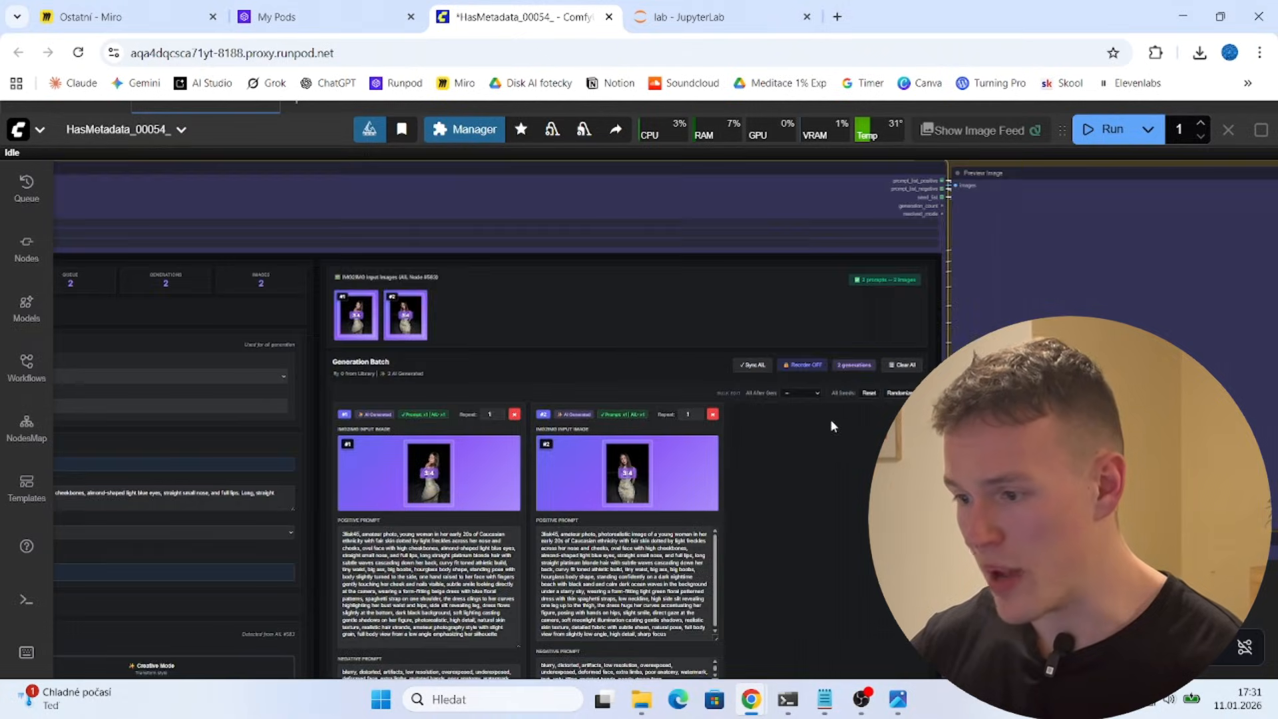
left_click(749, 364)
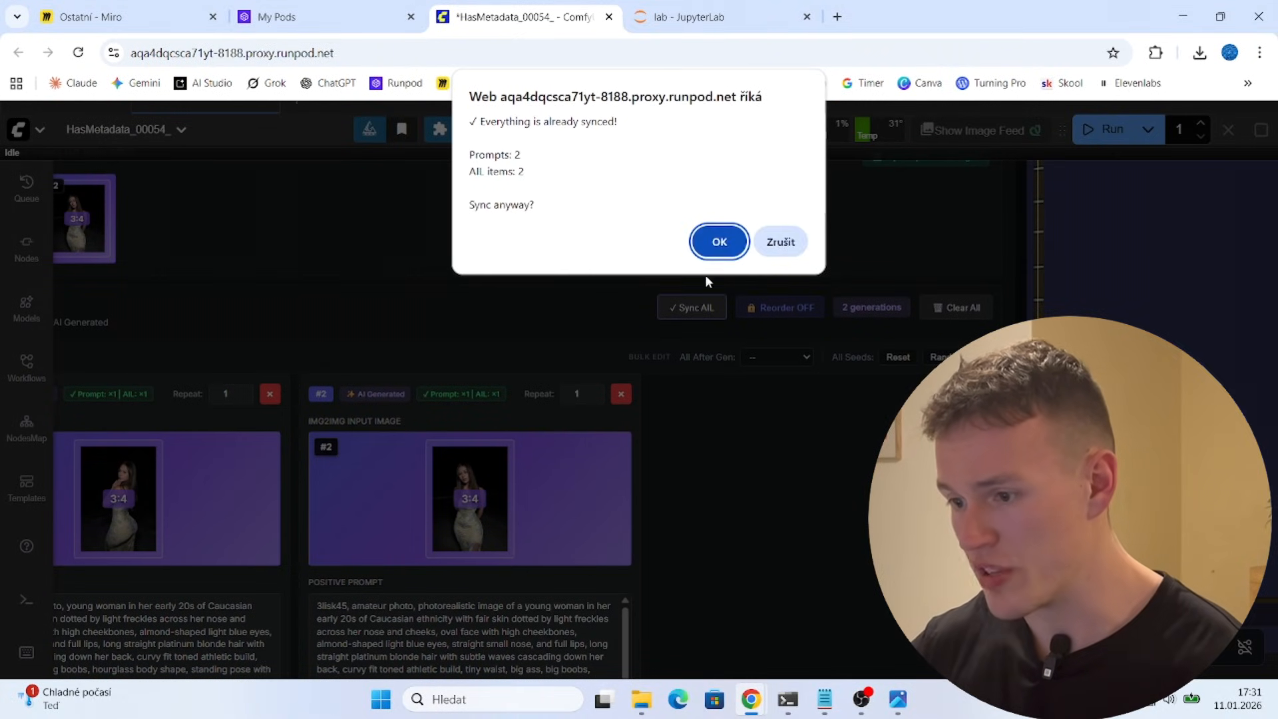
left_click(718, 241)
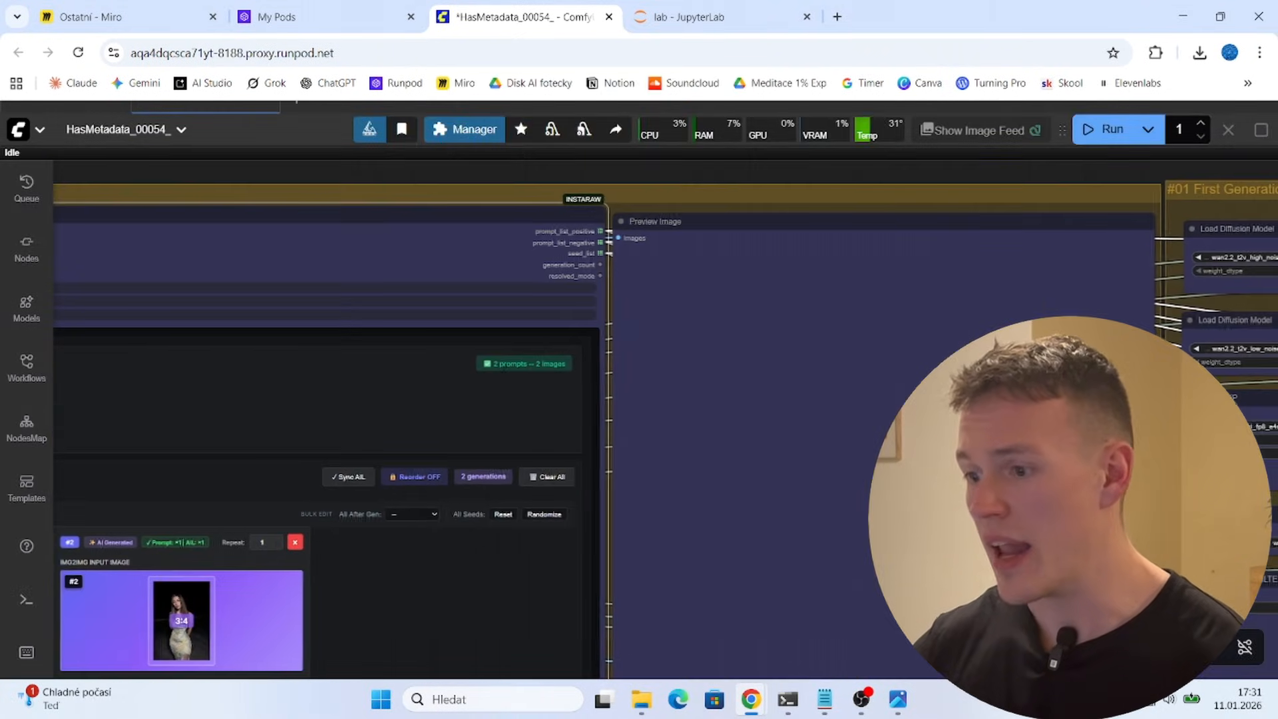
Run the queued workflow to render influencer images from the two synced prompts
left_click(1110, 129)
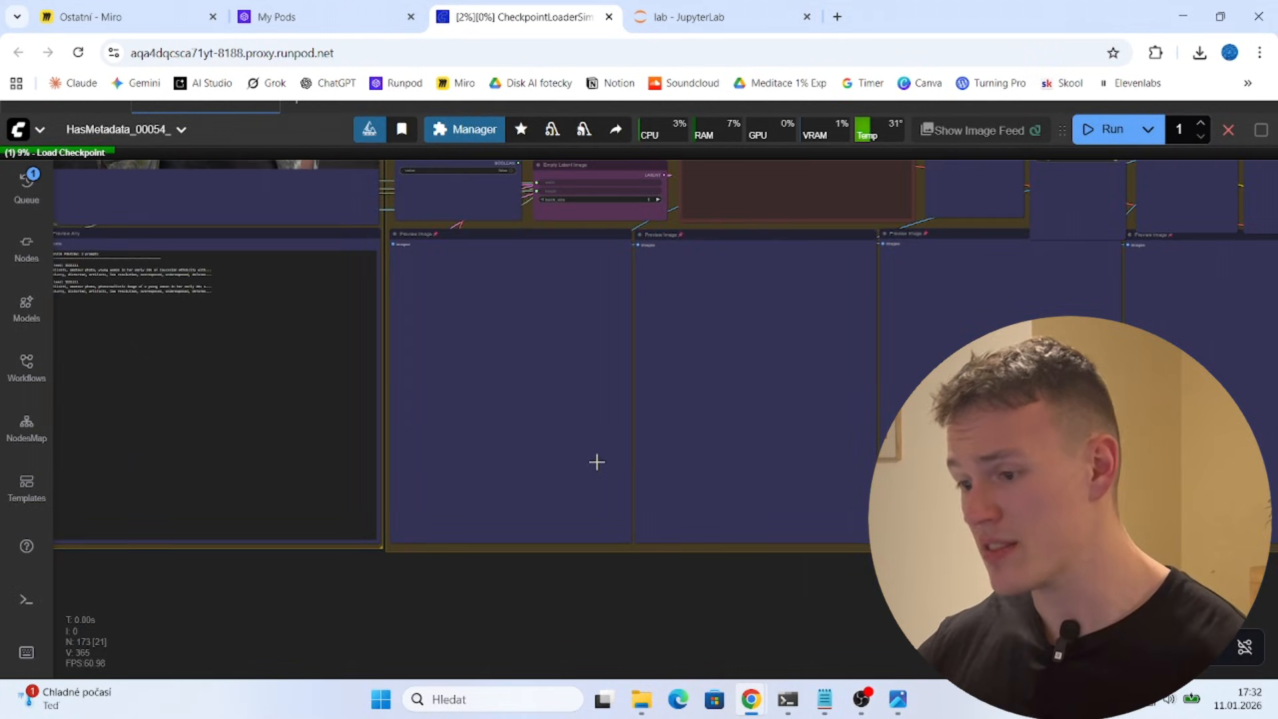
mouse_move(754, 475)
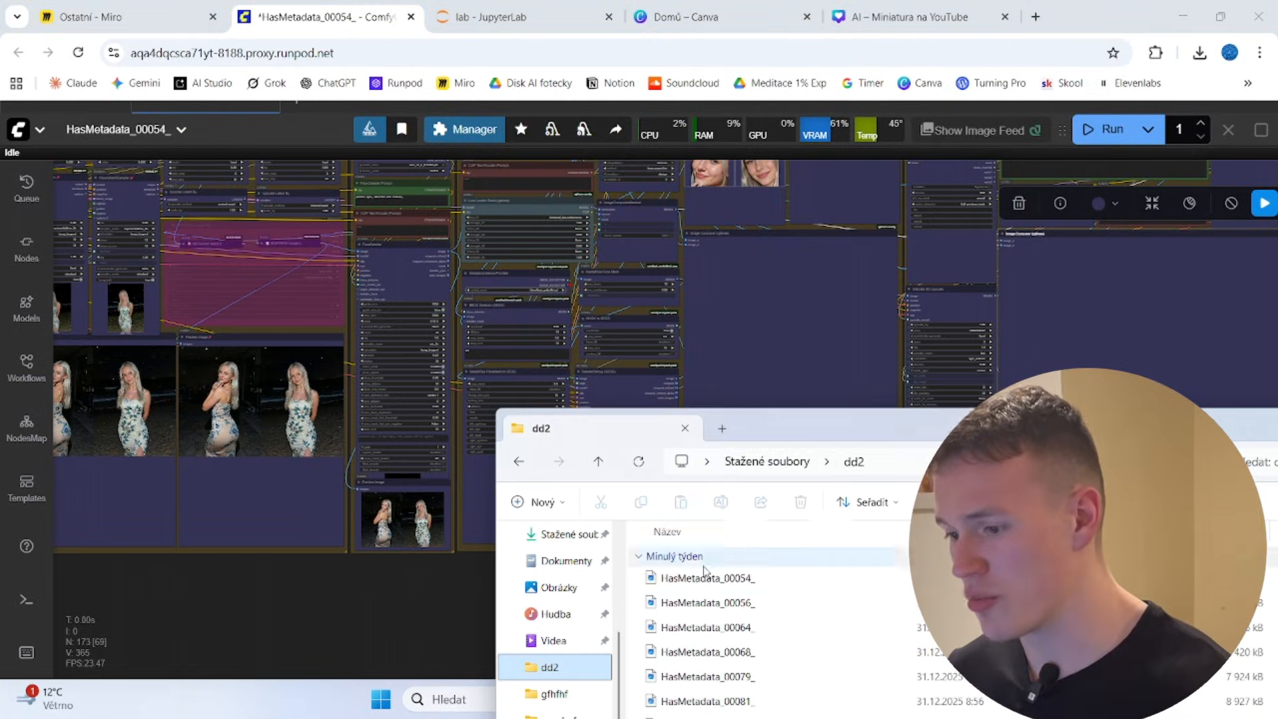
Browse the dd2 folder of HasMetadata images in Downloads and return to the Miro board
double_click(706, 576)
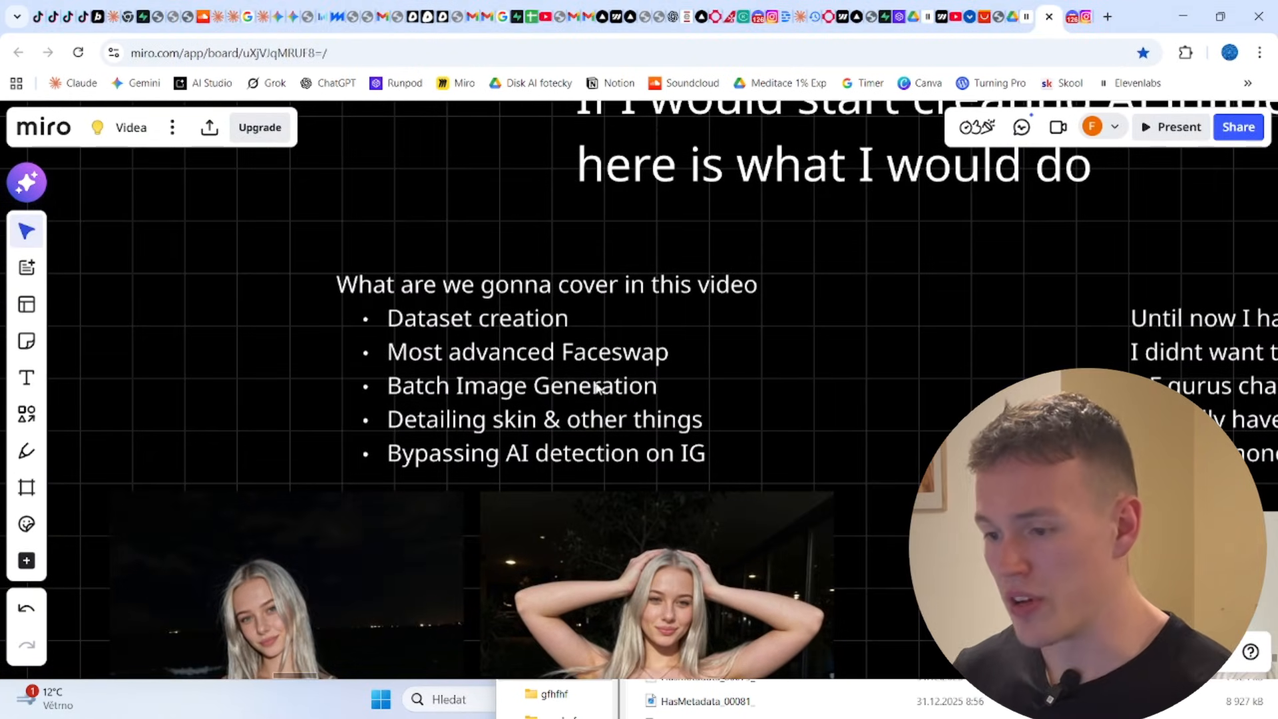
left_click(546, 384)
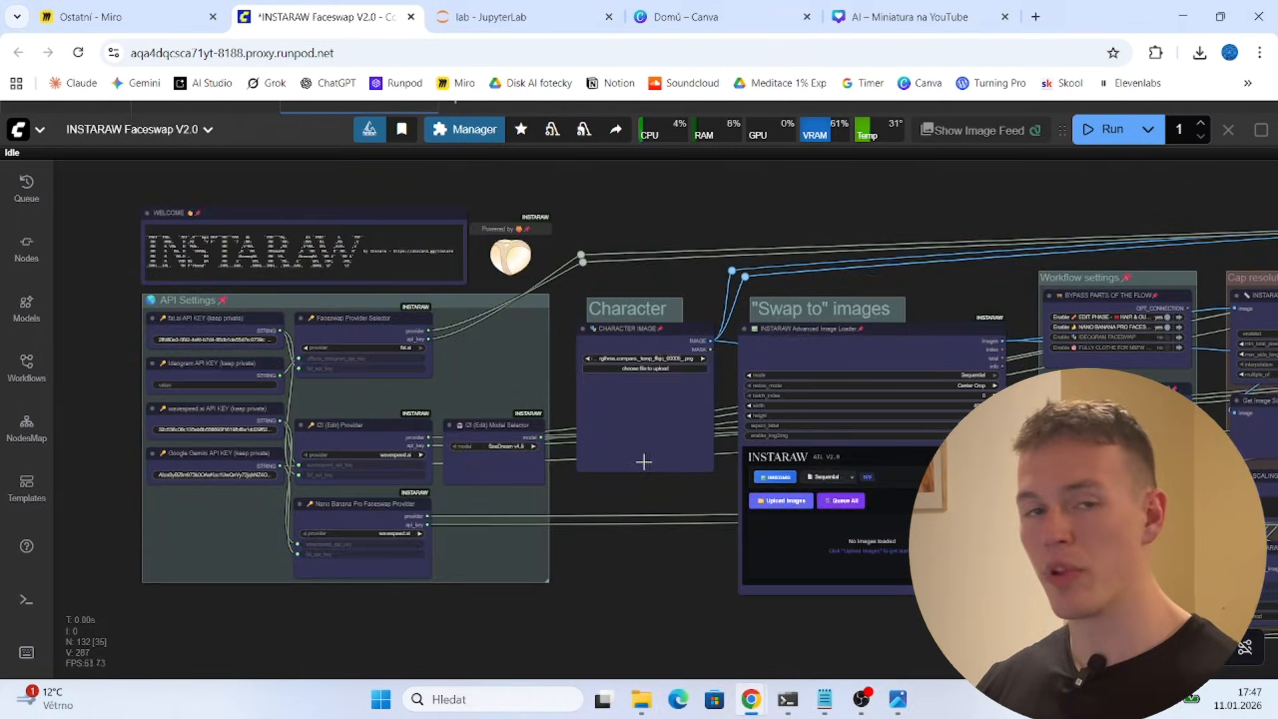
Pan across the INSTARAW Faceswap workflow to the empty AIL image loader node
scroll("down", 3)
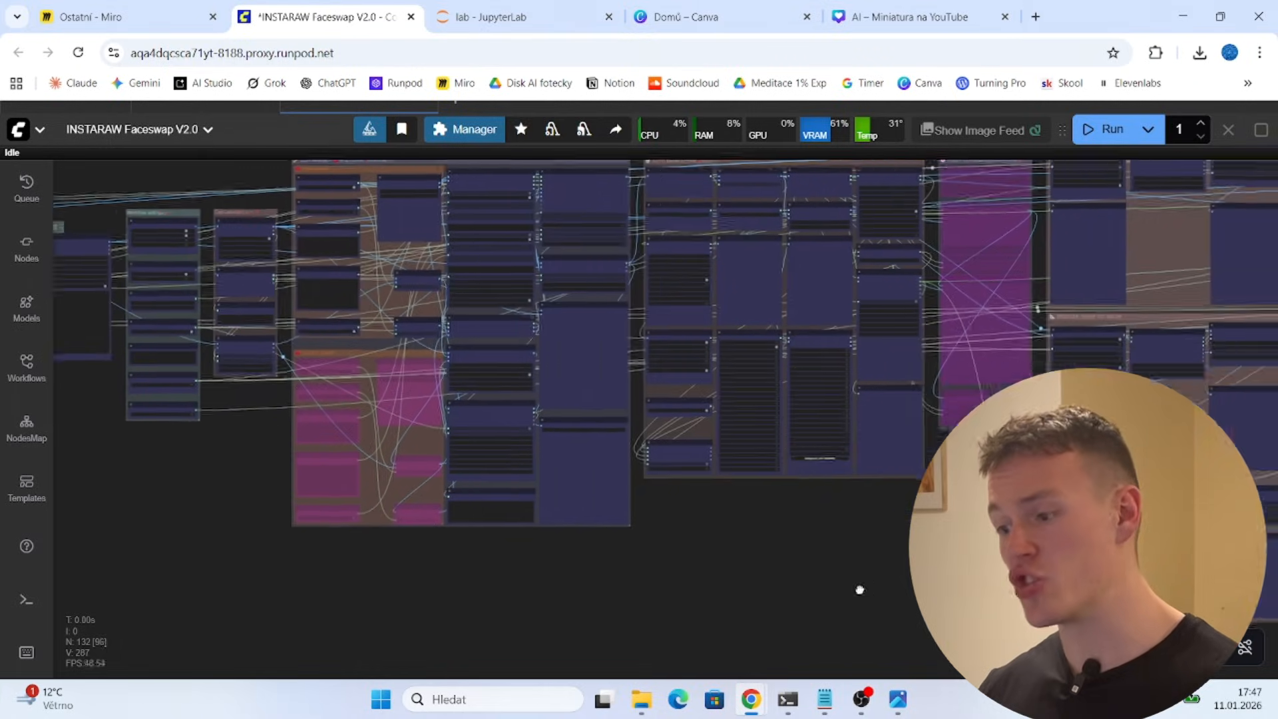
left_click_drag(858, 590, 687, 567)
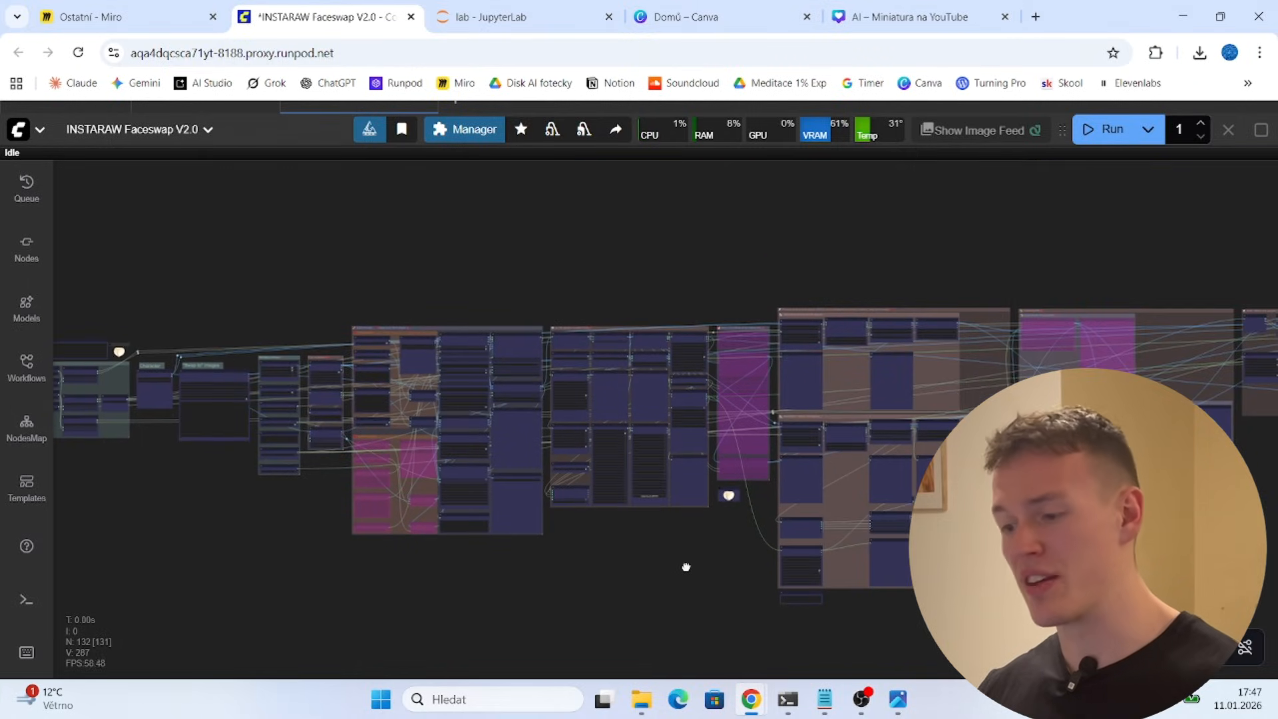
left_click_drag(687, 568, 445, 519)
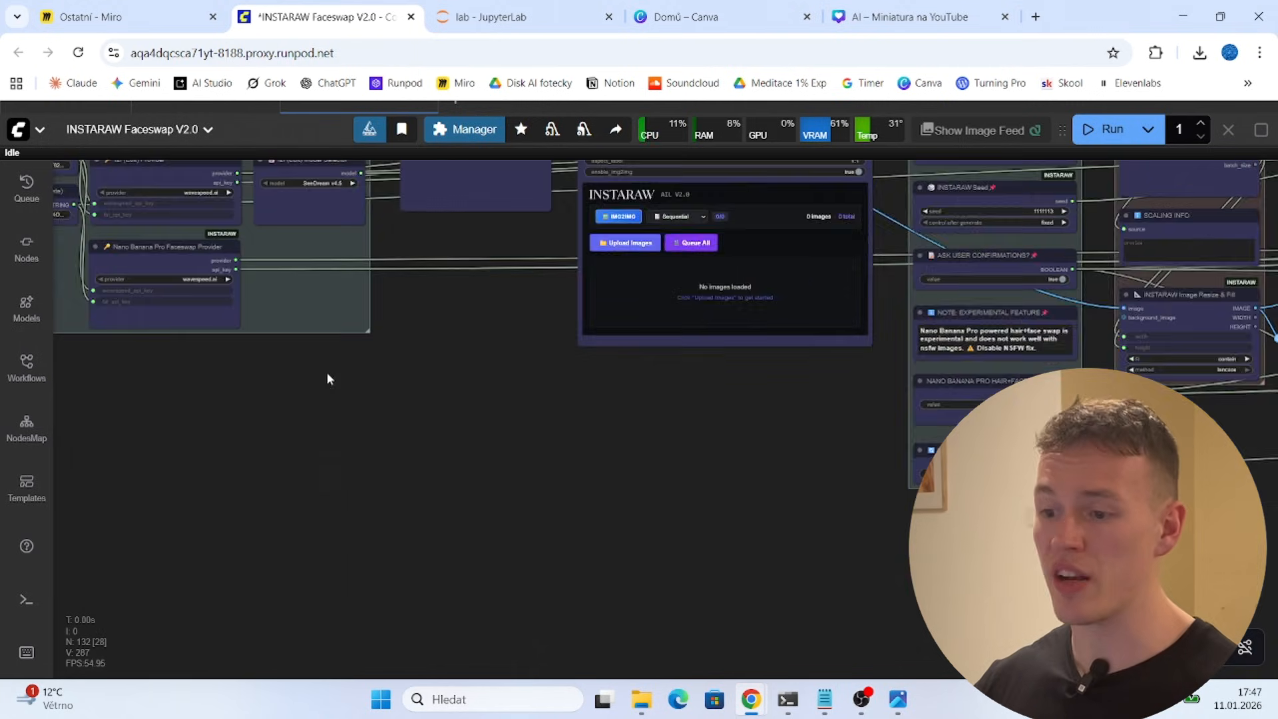
left_click_drag(327, 378, 472, 489)
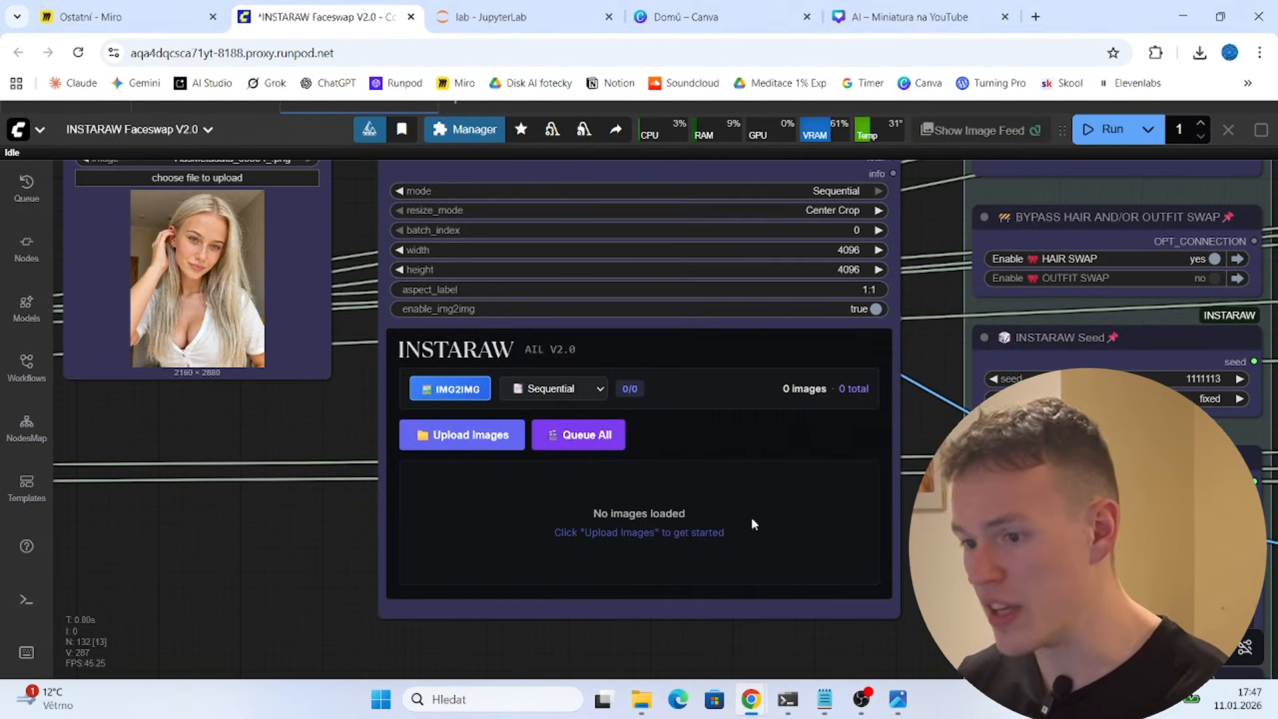
mouse_move(687, 553)
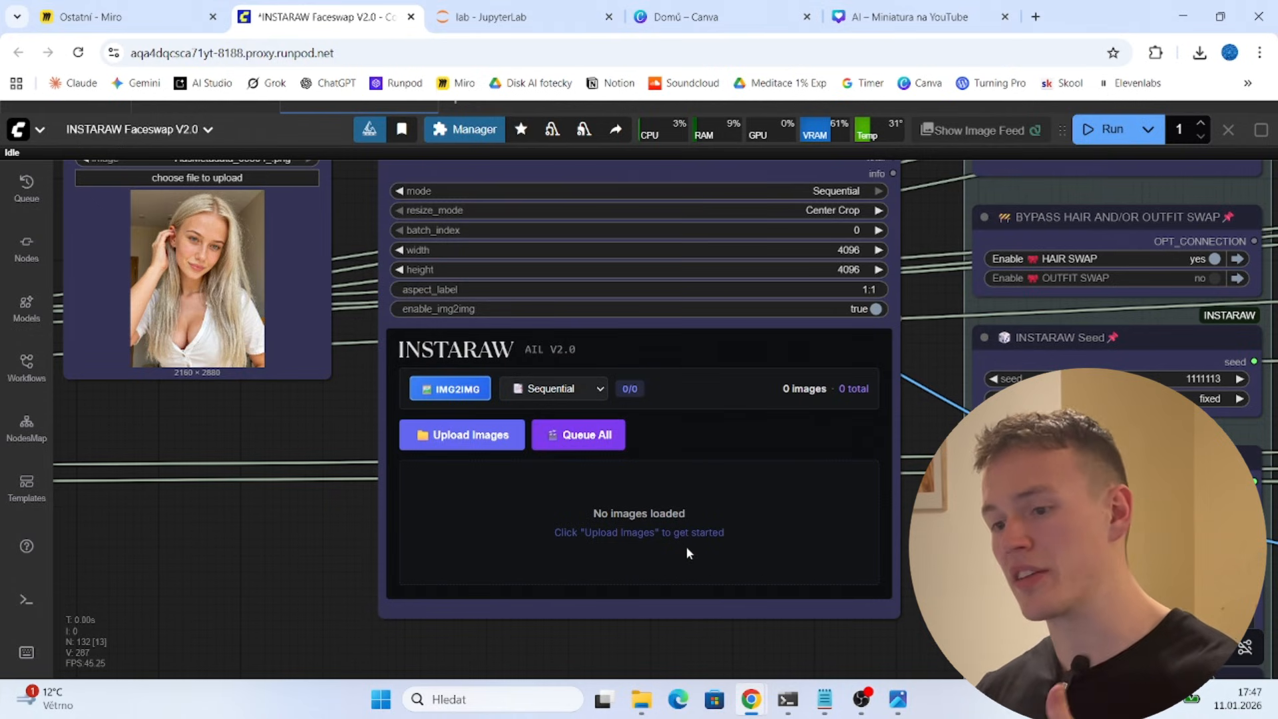
Upload one target image into the 'Swap to' loader and run the faceswap workflow
left_click(642, 699)
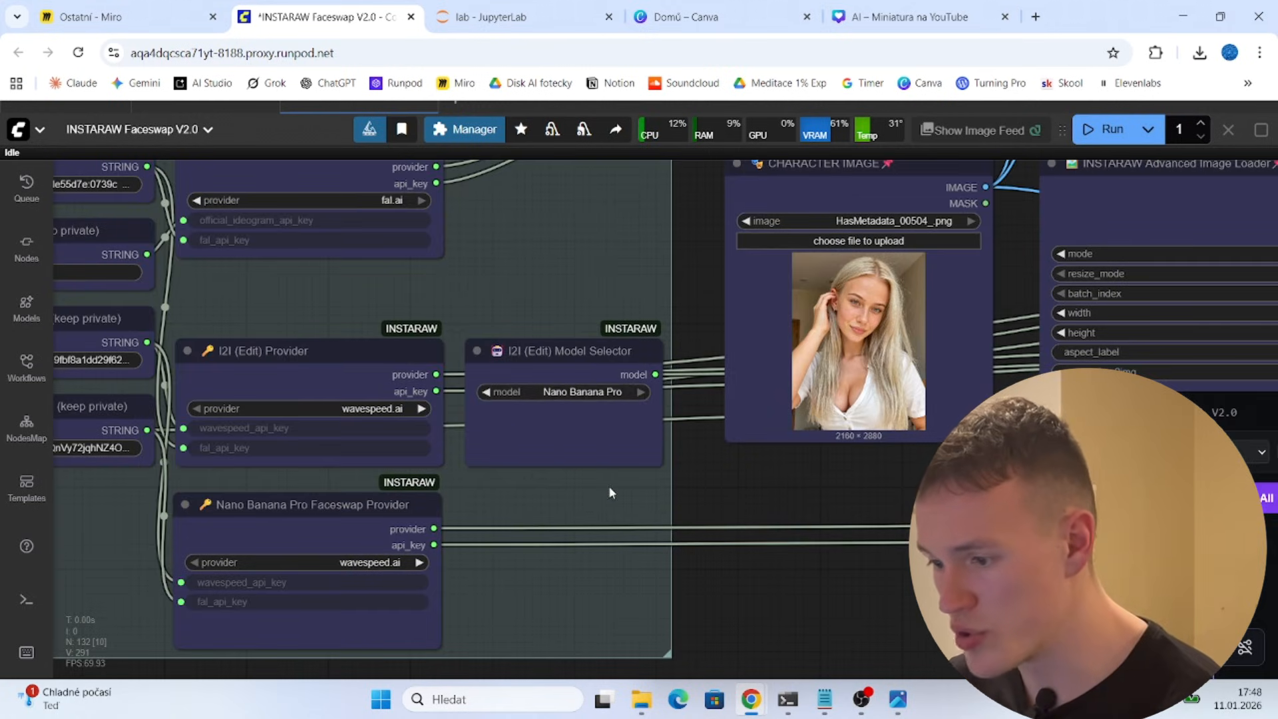
scroll("down", 3)
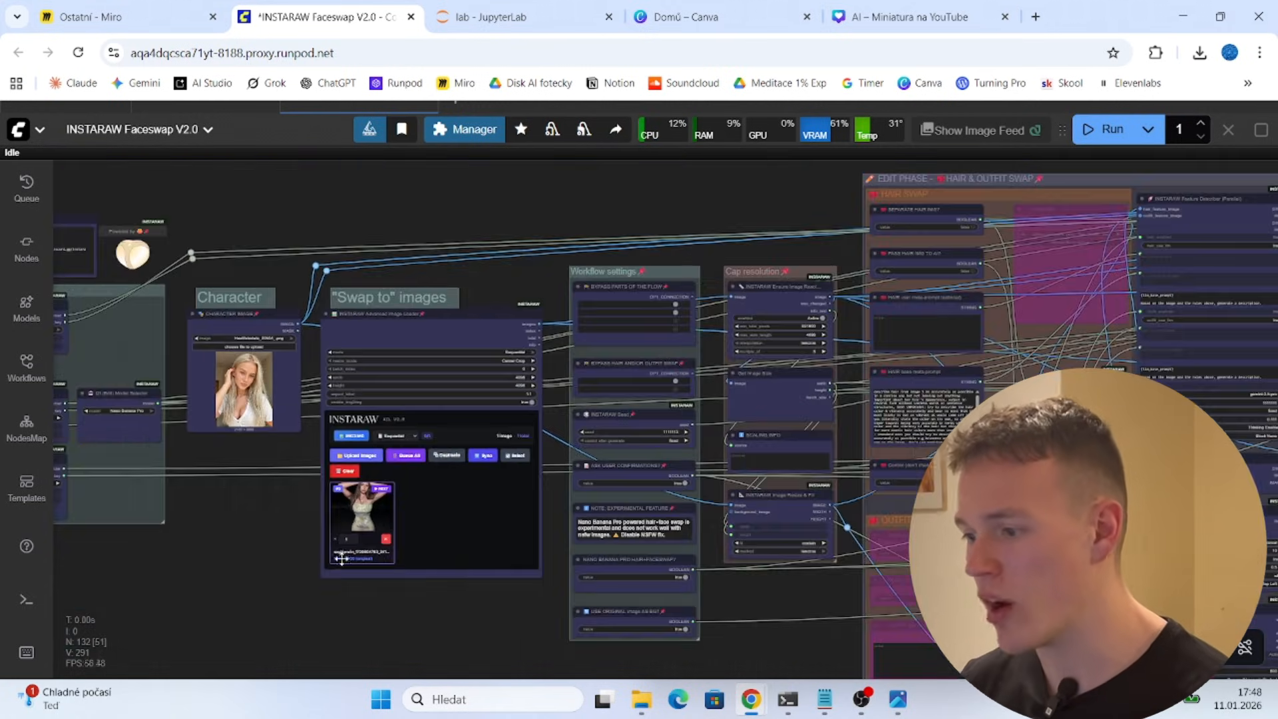
left_click(1110, 129)
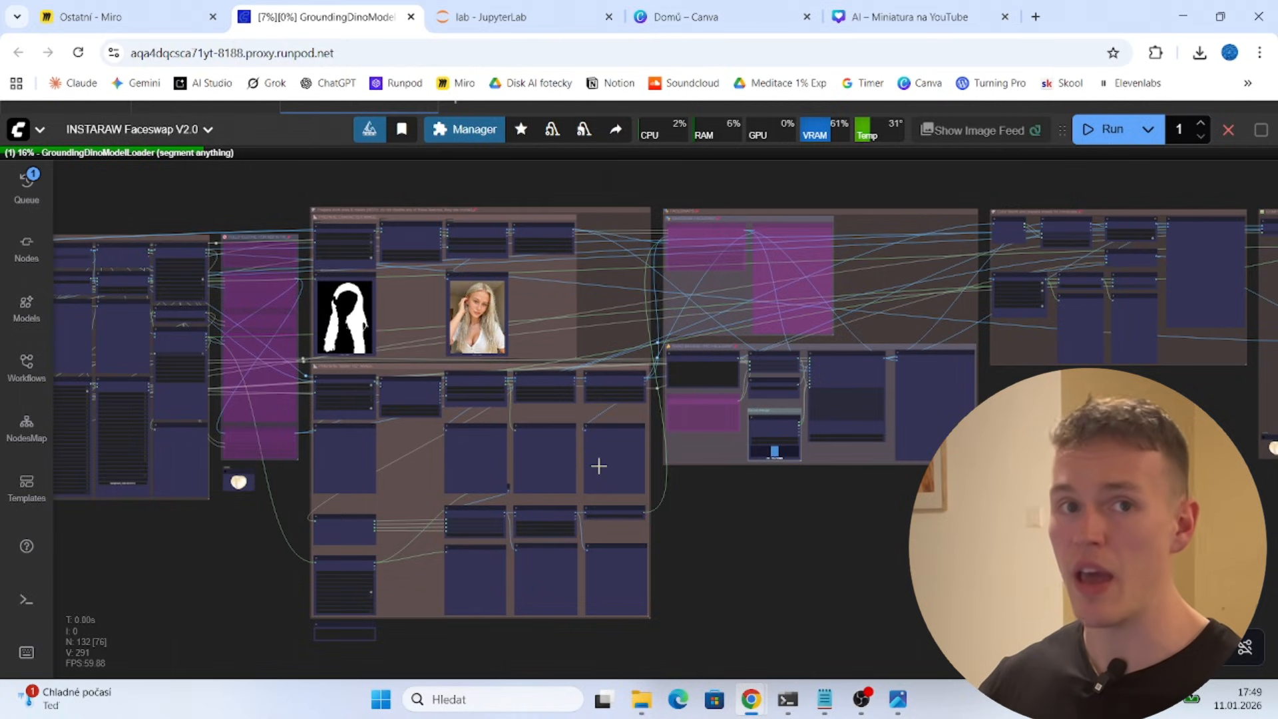
mouse_move(593, 439)
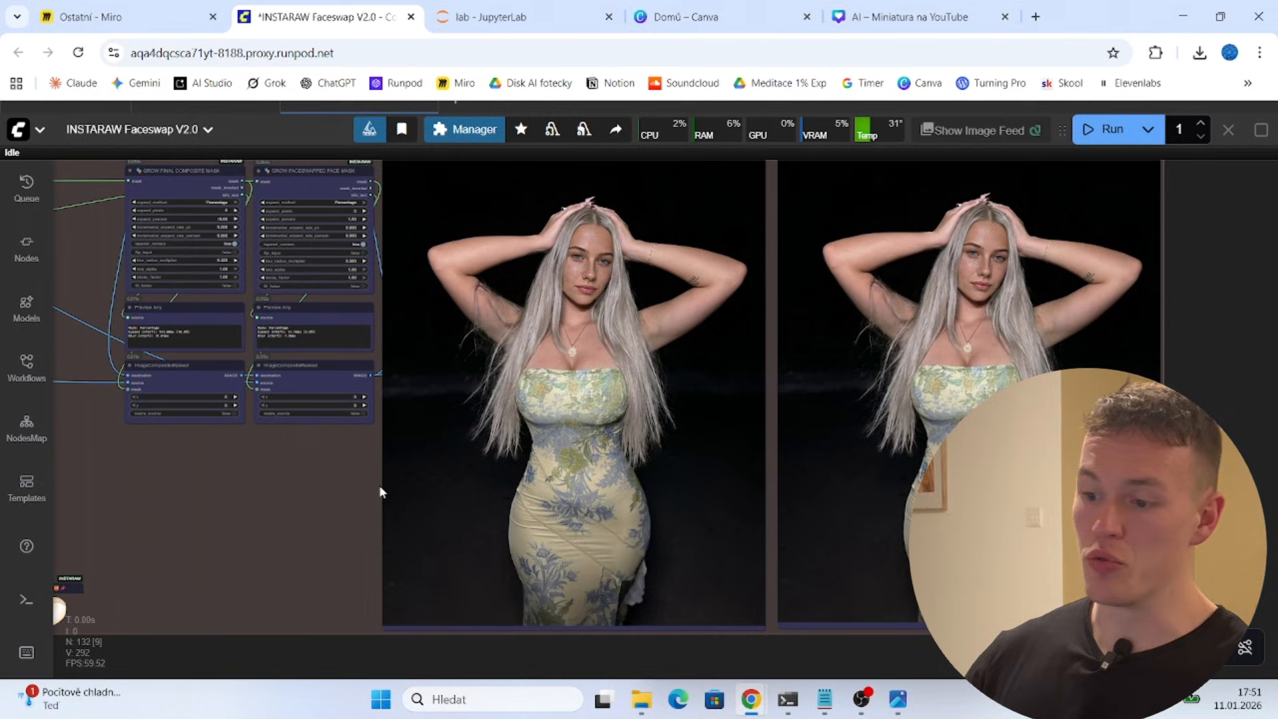
mouse_move(222, 495)
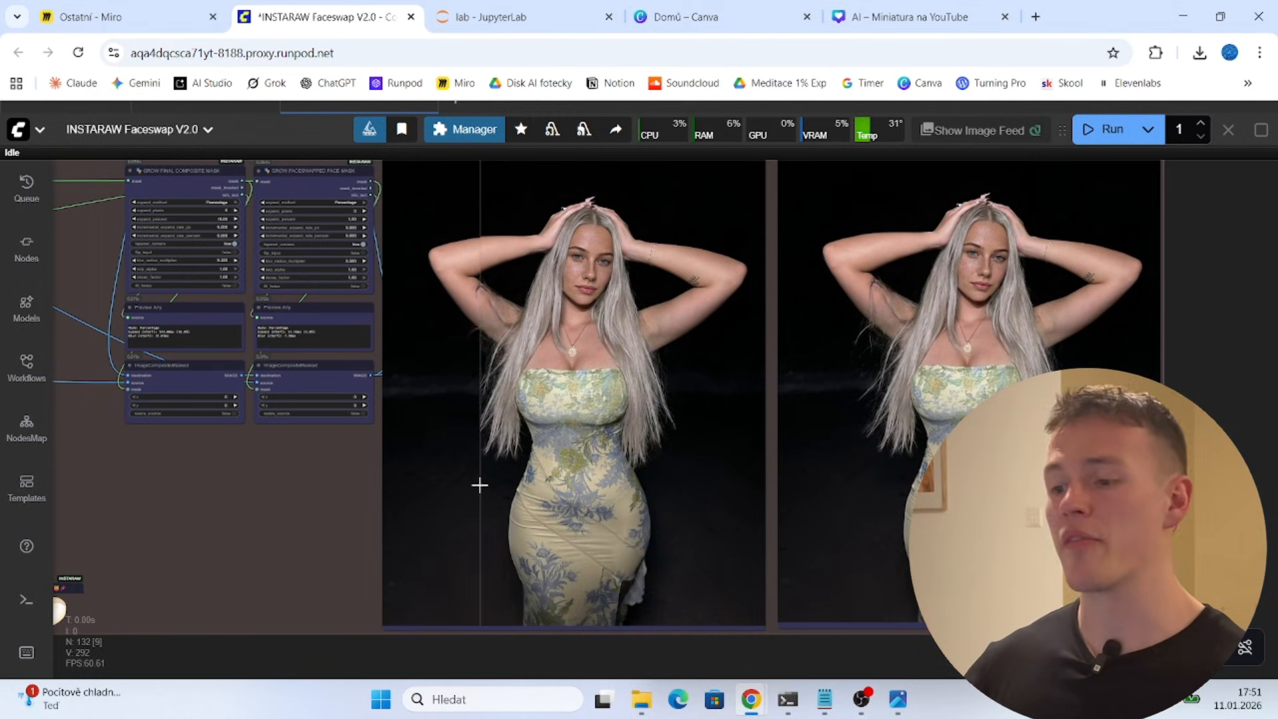
mouse_move(774, 518)
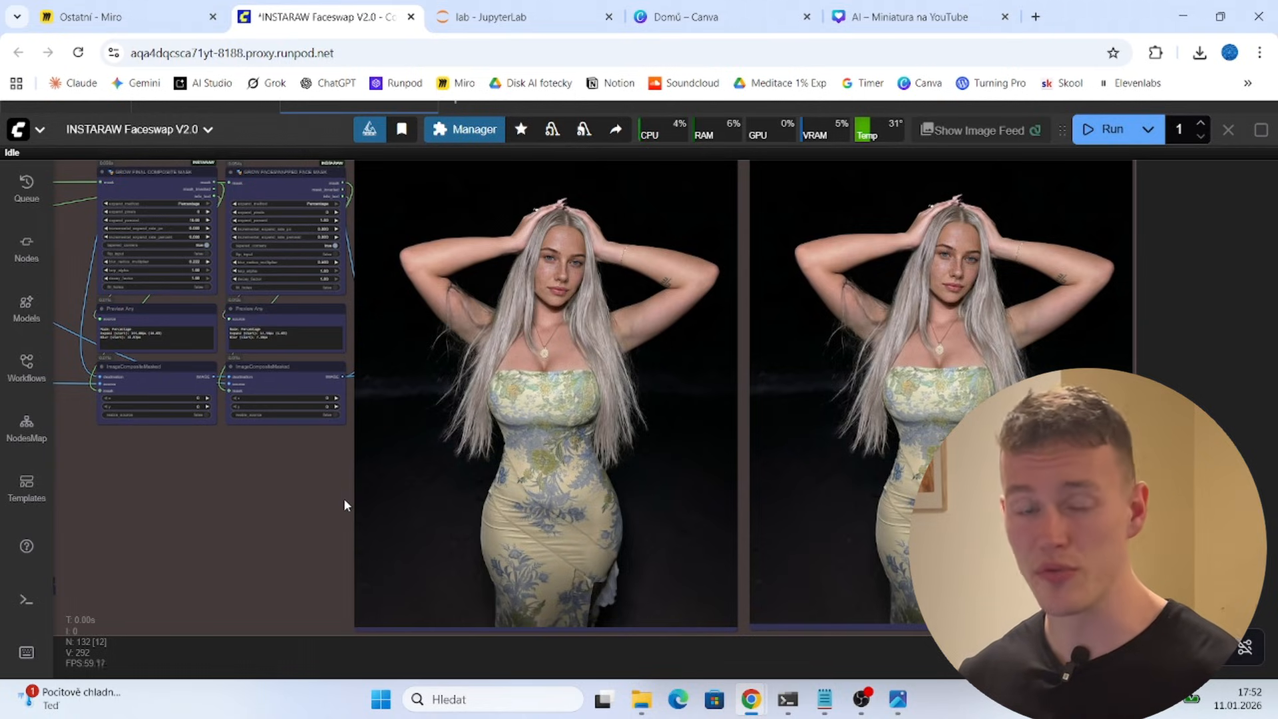
mouse_move(348, 506)
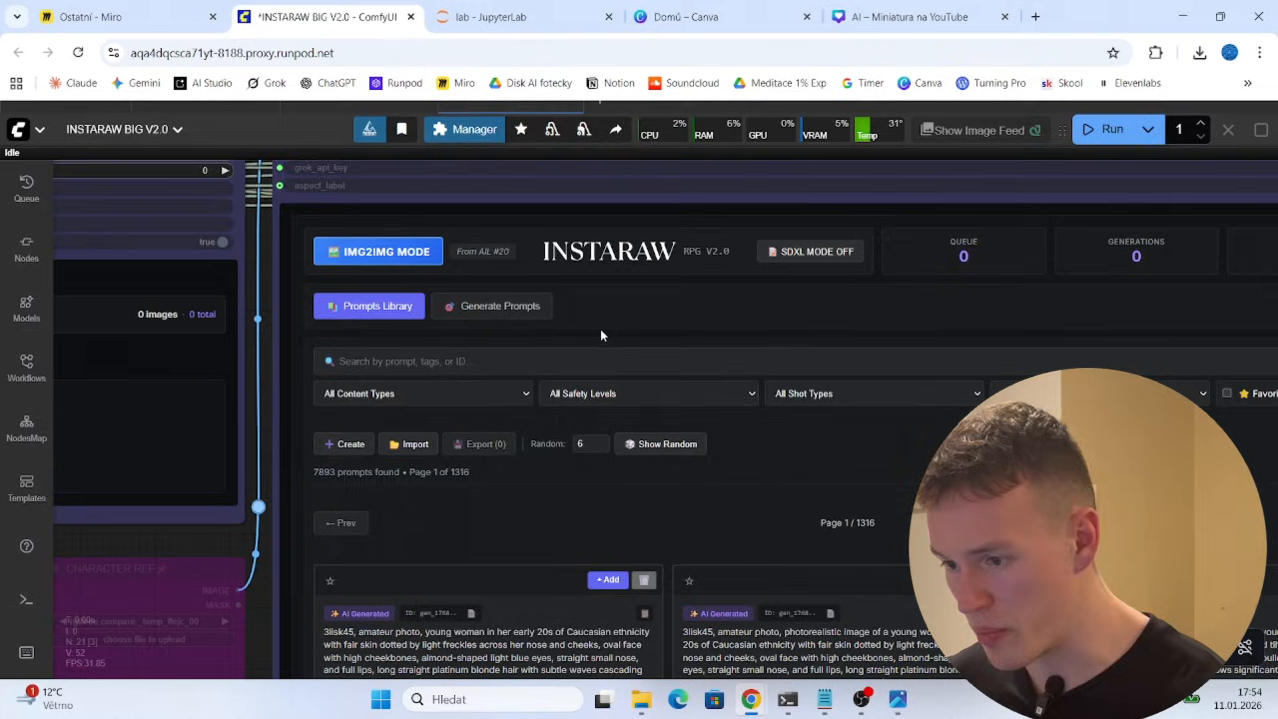
Choose Gemini Flash Latest, load the character reference with Character Consistency on, and generate a description from the image
left_click(492, 306)
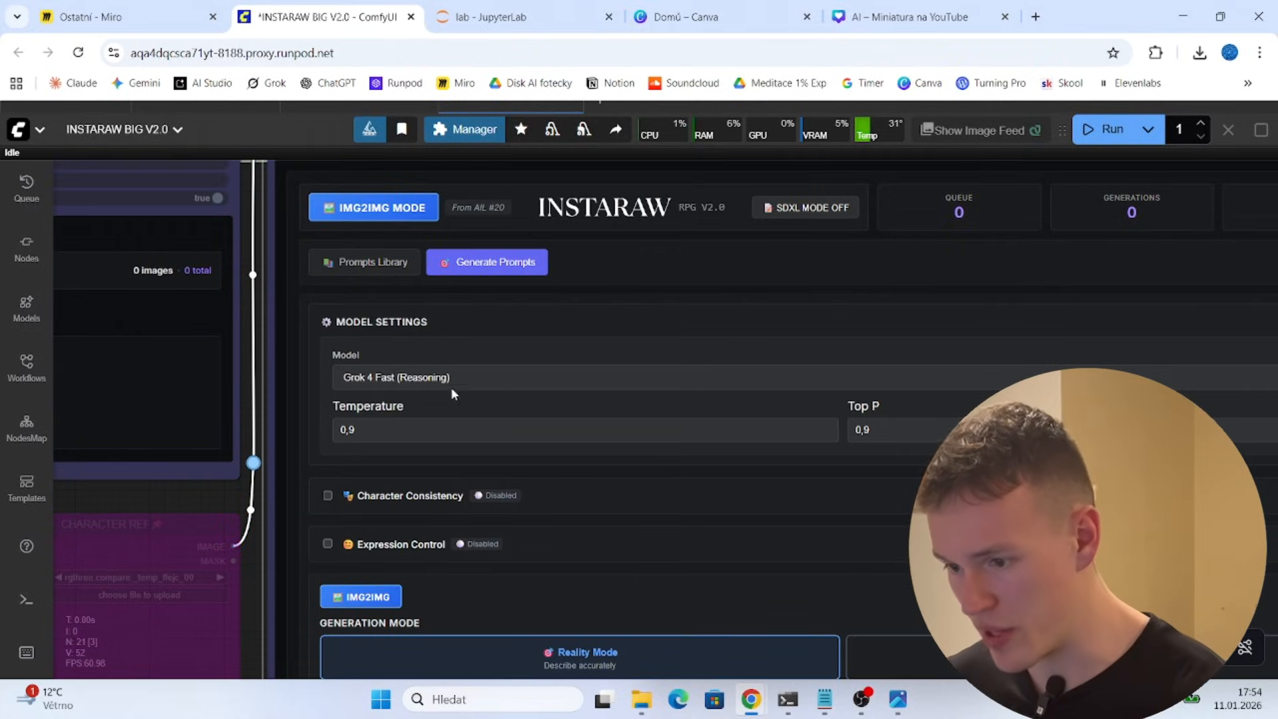
left_click(397, 376)
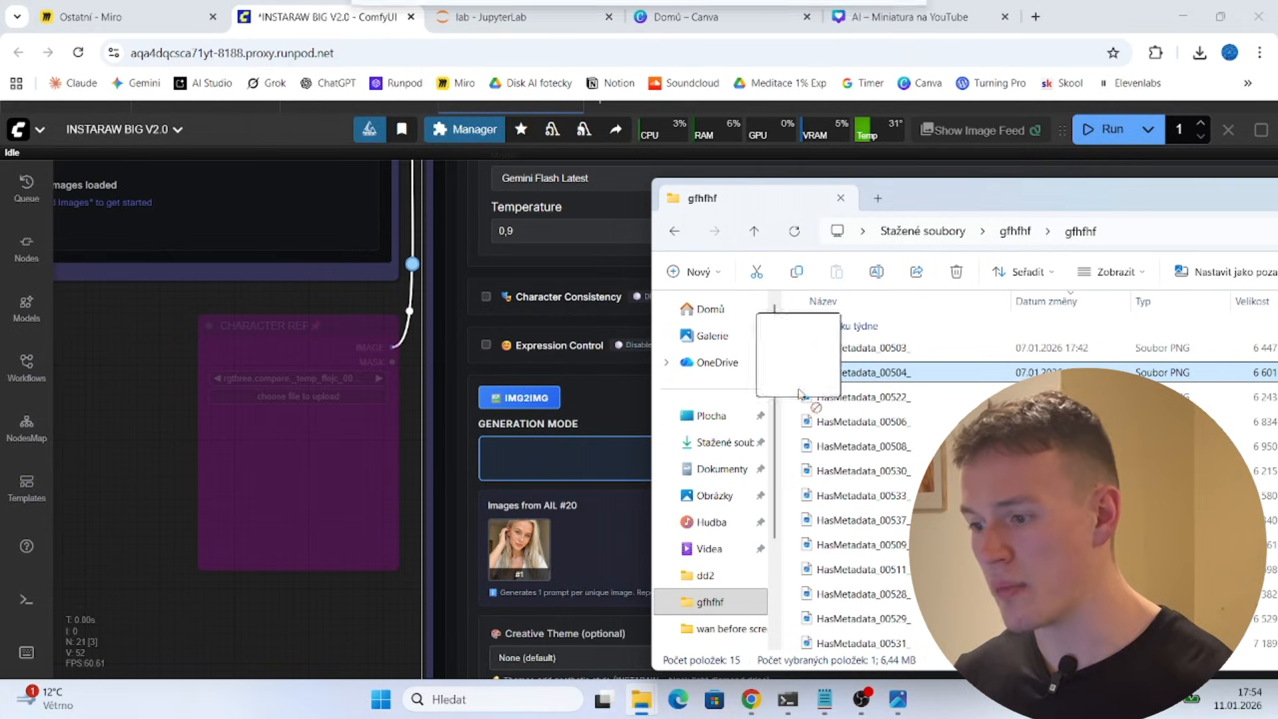
left_click(840, 198)
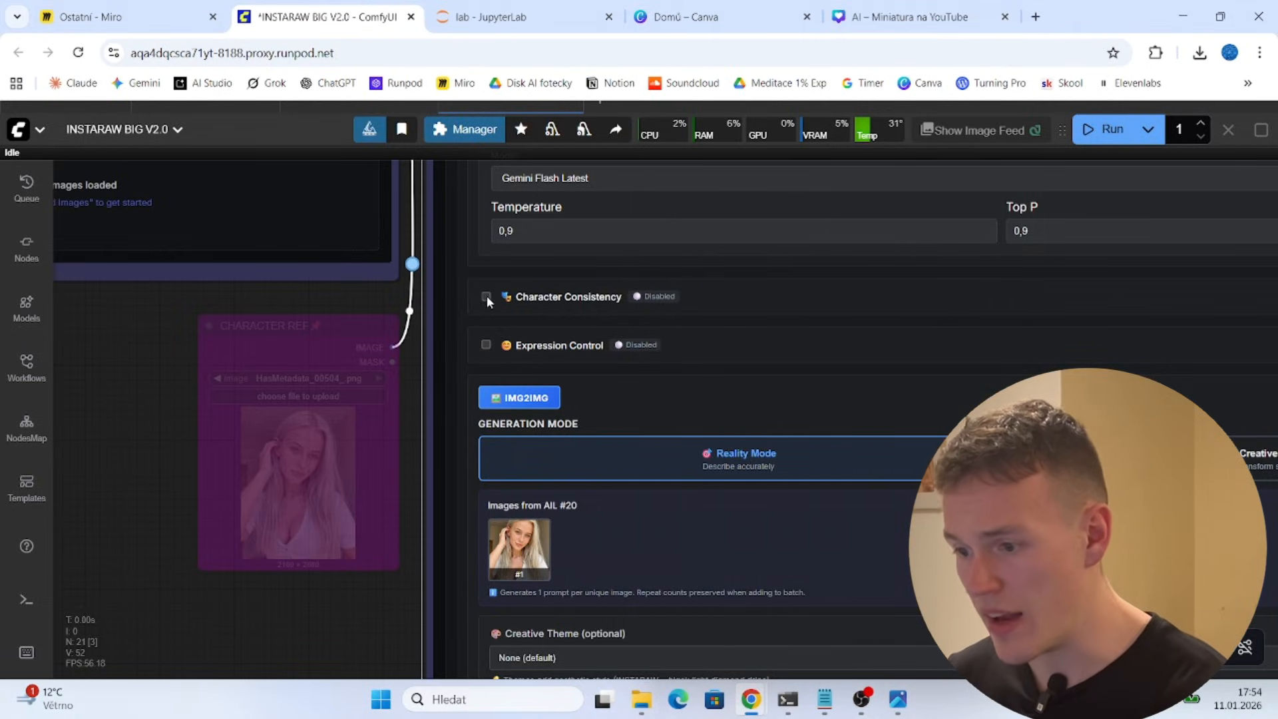
left_click(486, 295)
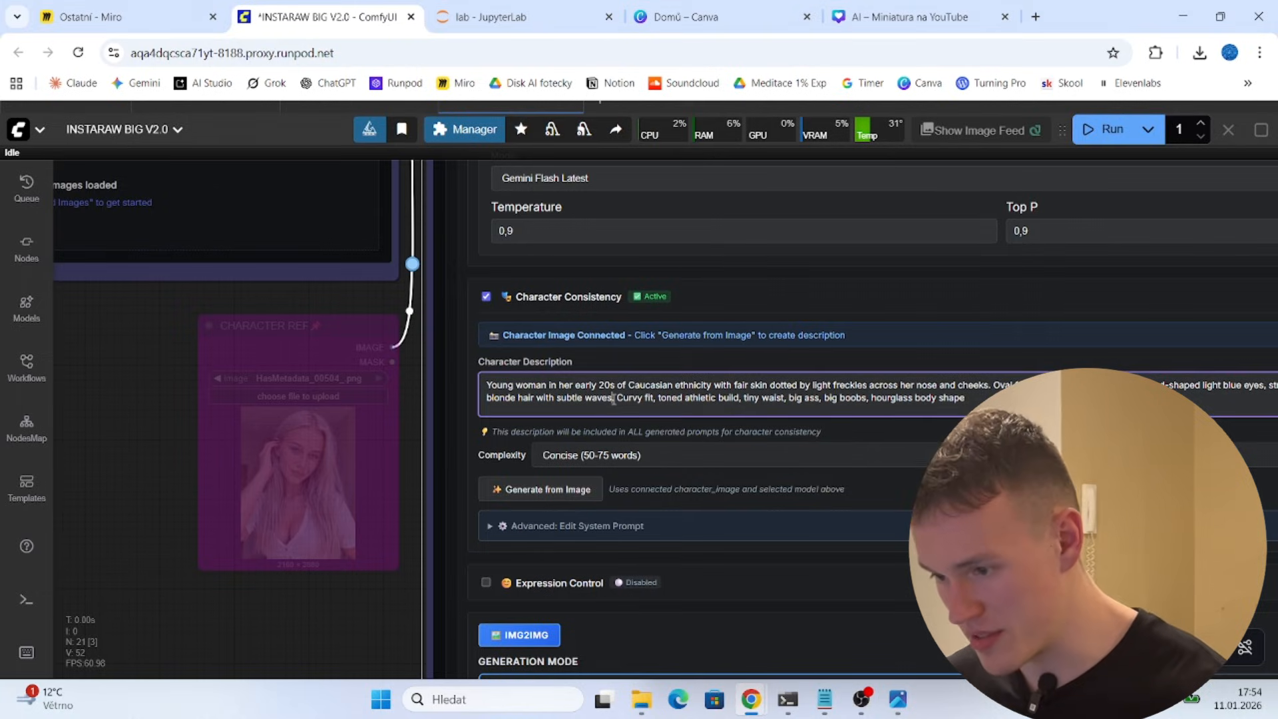
left_click(541, 489)
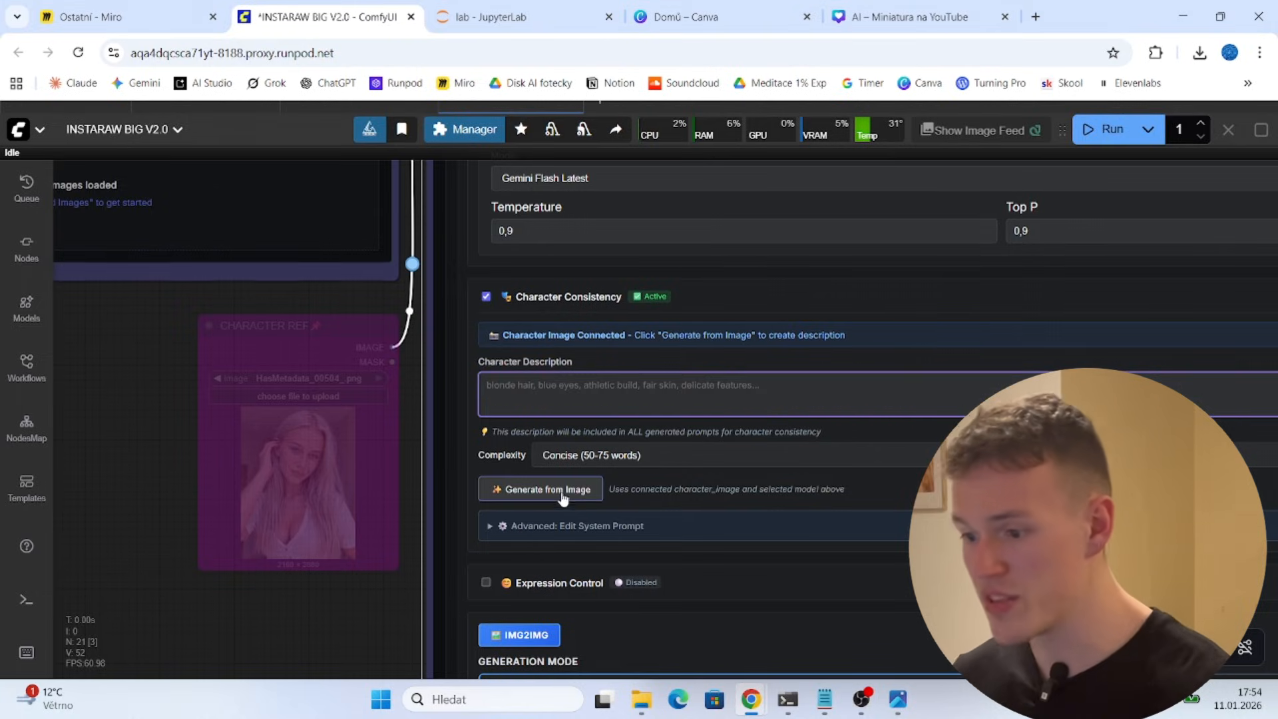
scroll("down", 3)
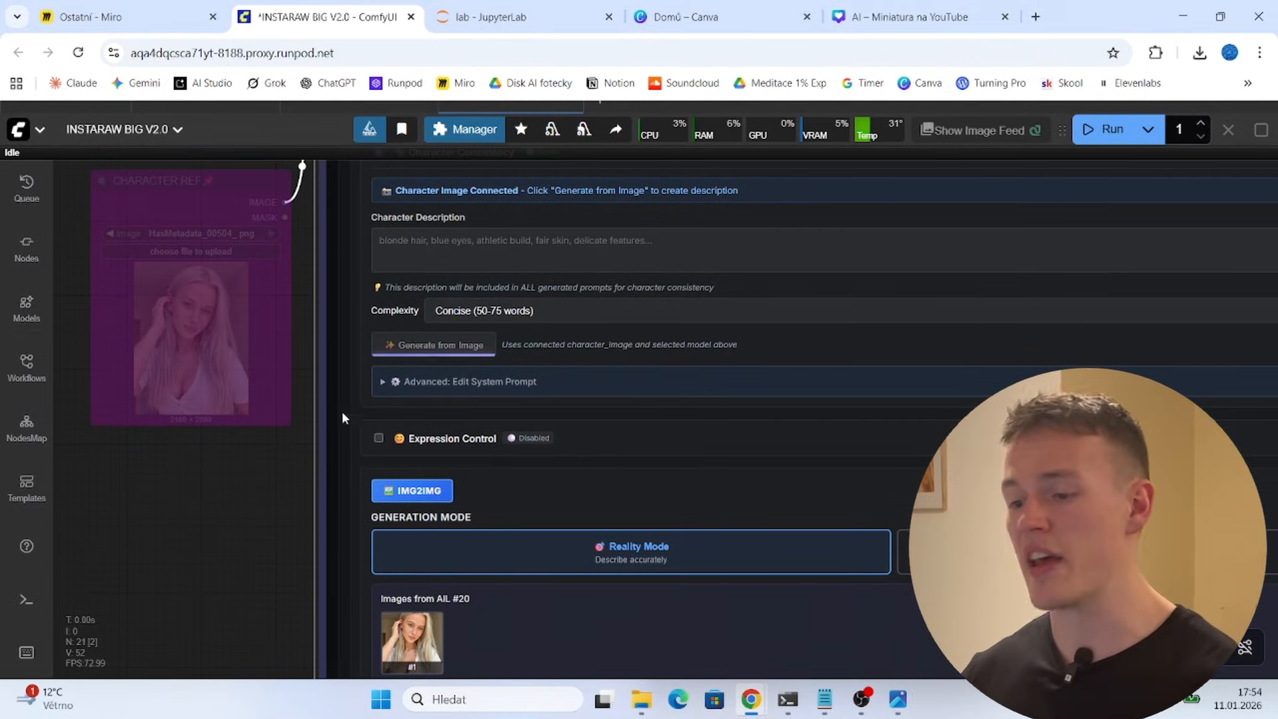
mouse_move(564, 456)
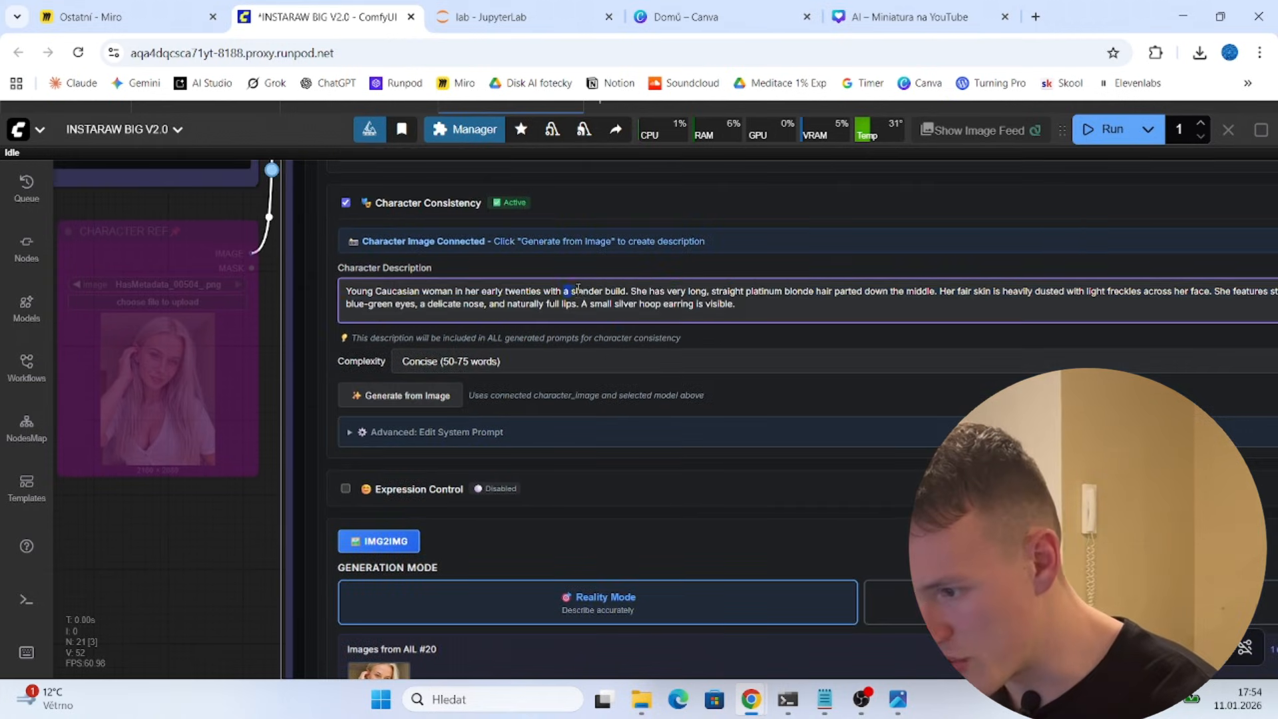
scroll("down", 3)
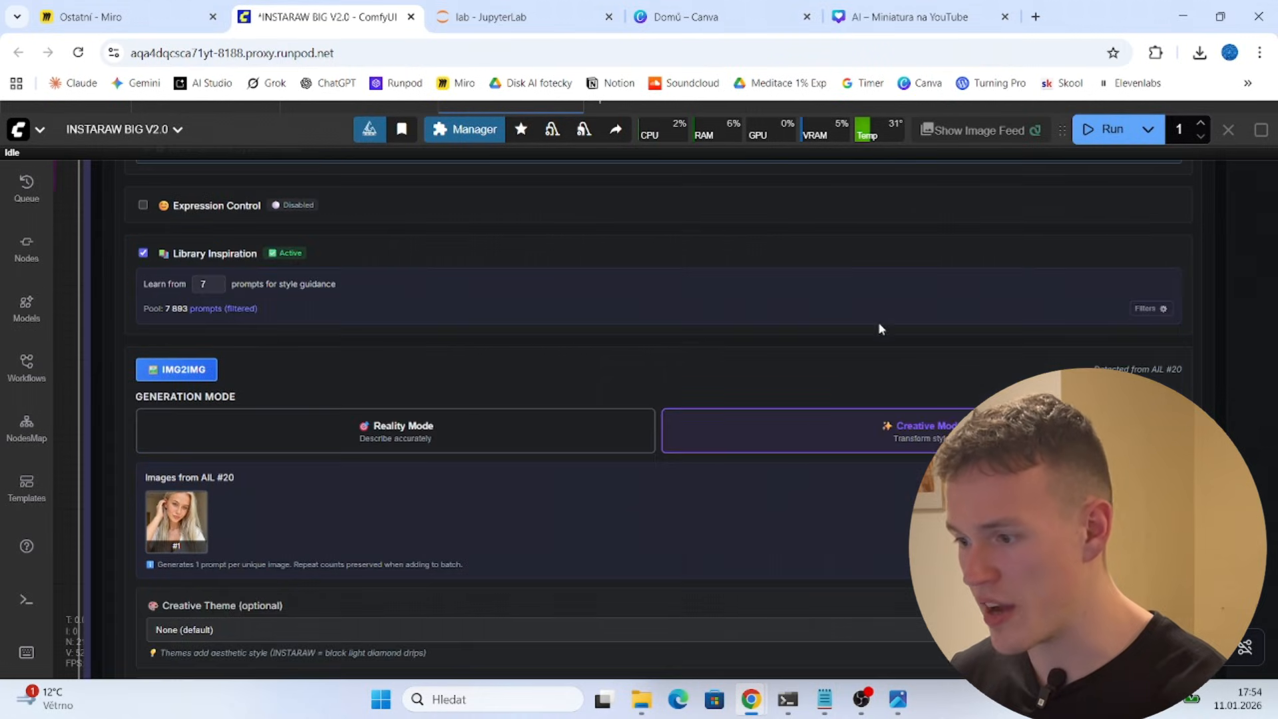
Write 'put her in the gym' in the Your Instructions field
scroll("down", 3)
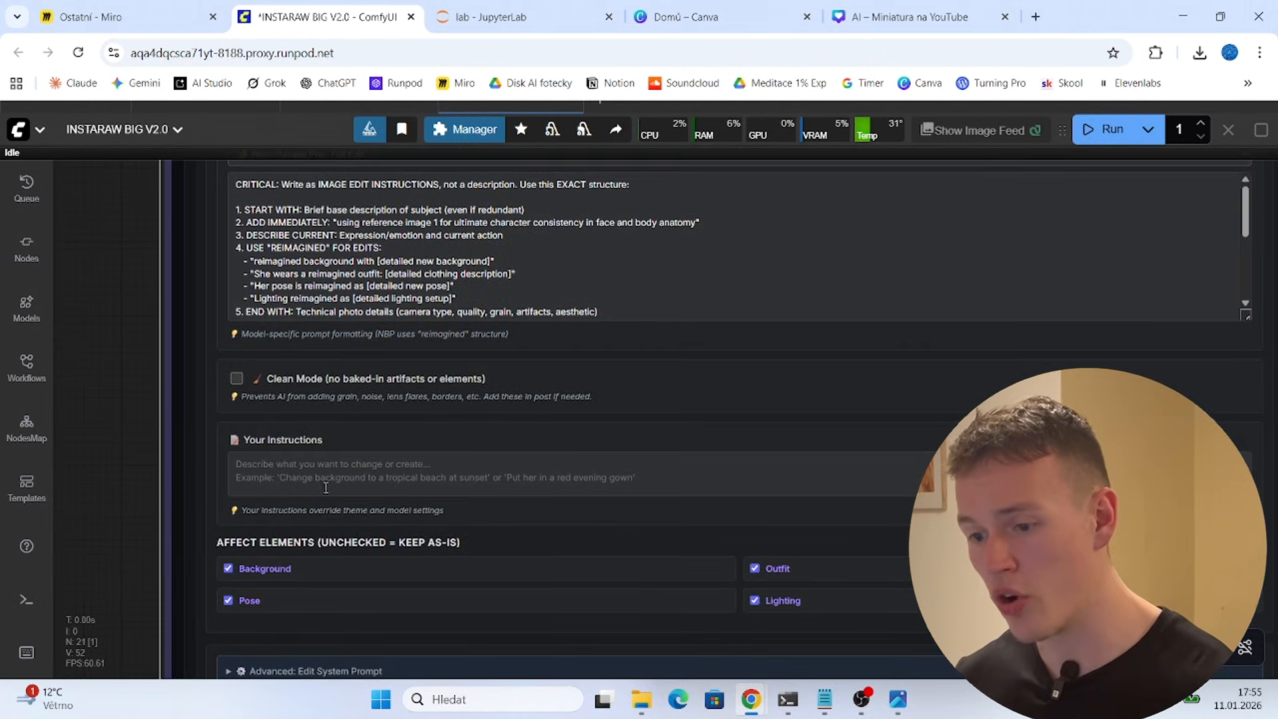
left_click(572, 478)
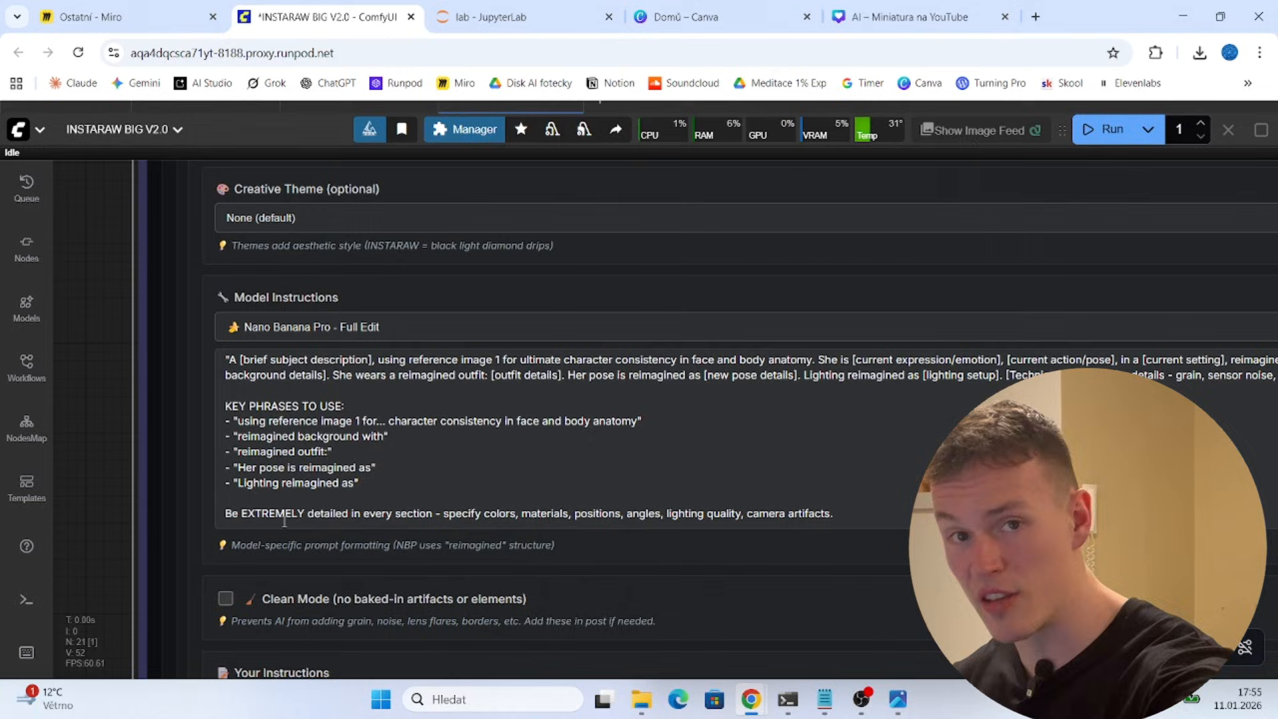
scroll("down", 3)
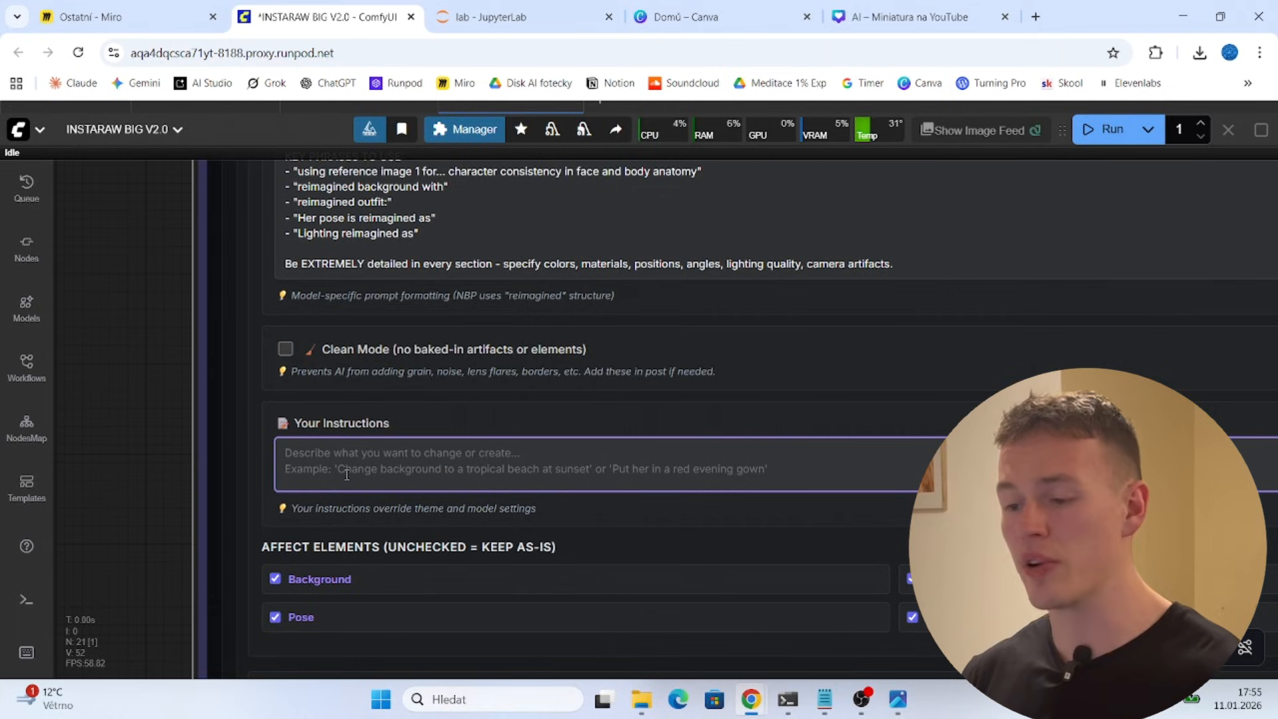
type("put her i")
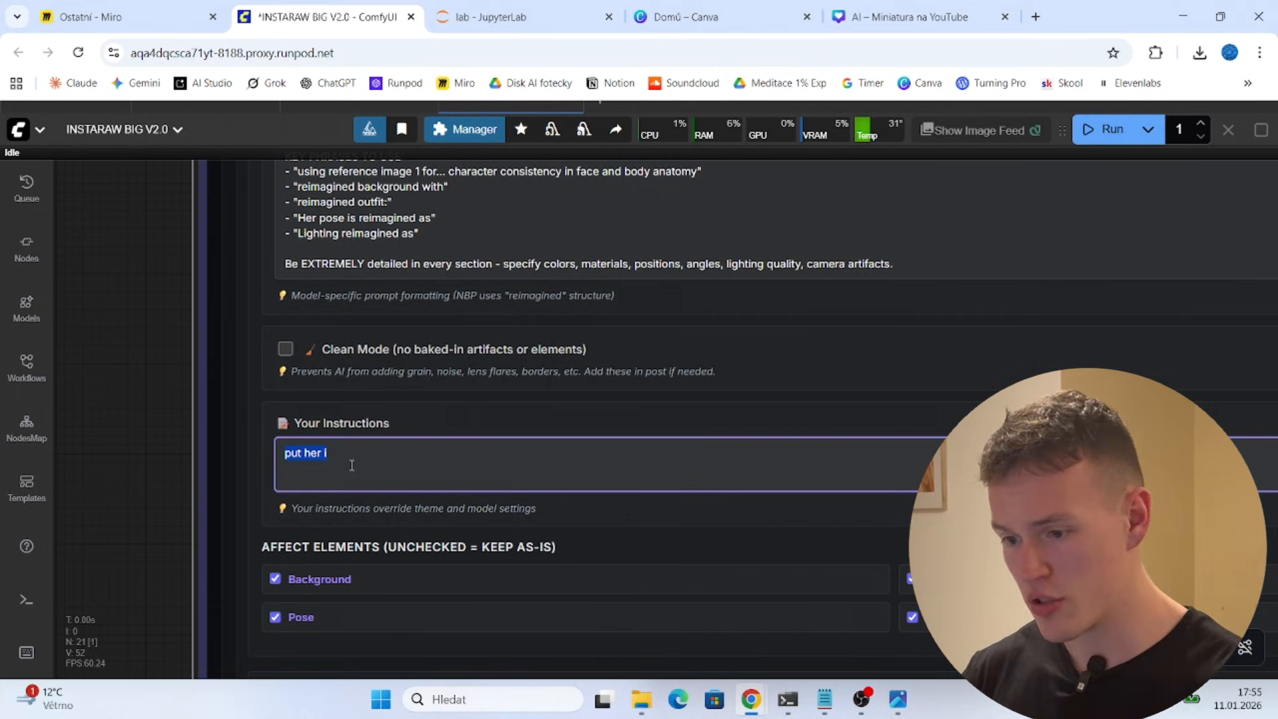
type("n")
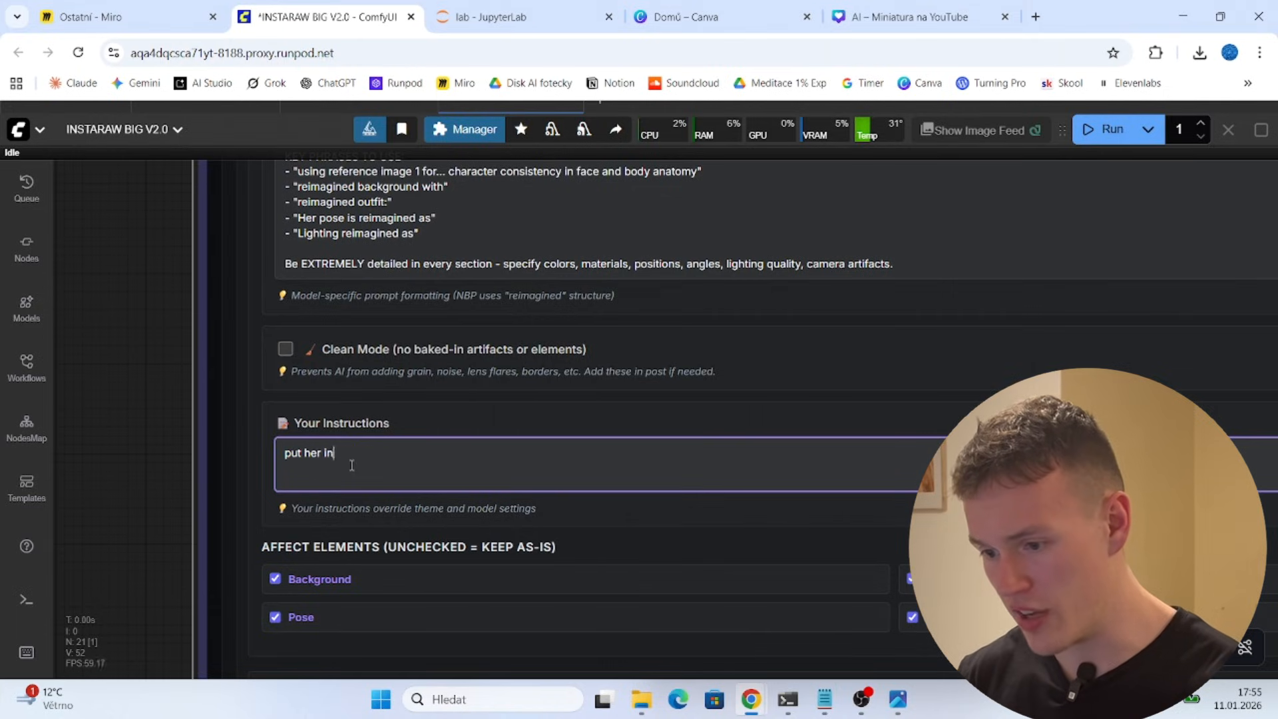
type("the gym")
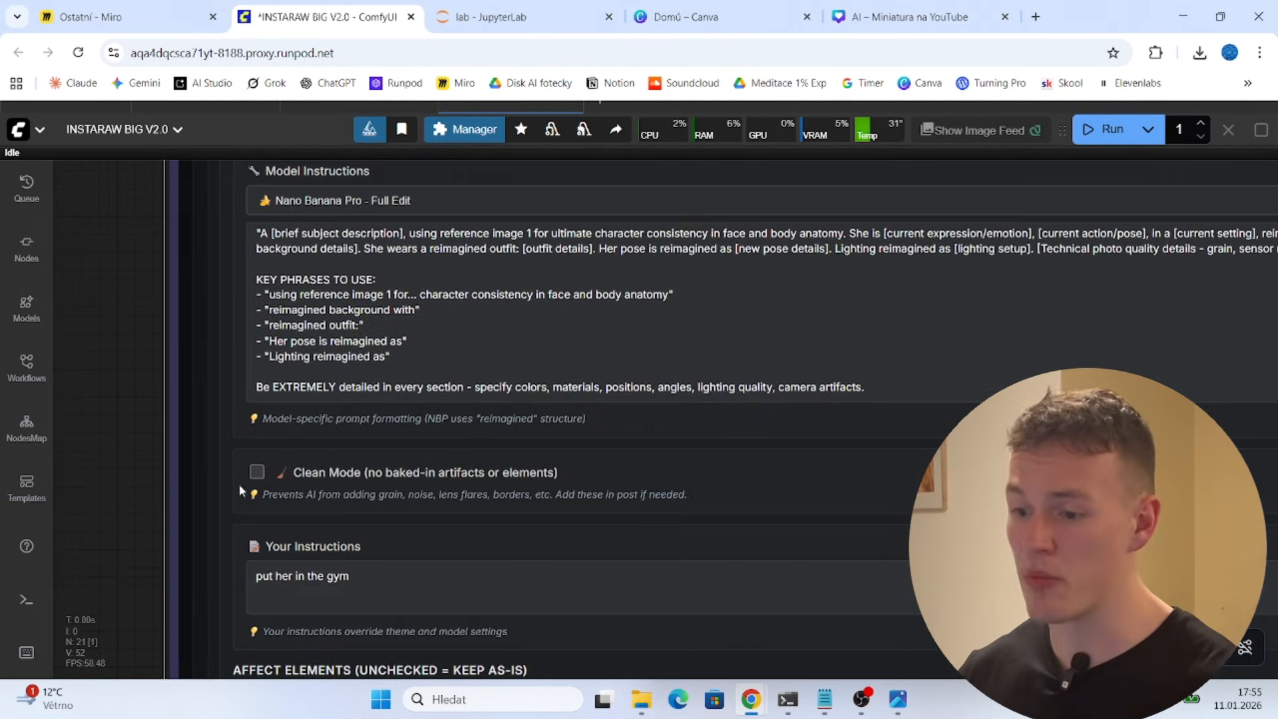
Duplicate the reference image twice in the image 1 loader and start generating prompts
scroll("down", 3)
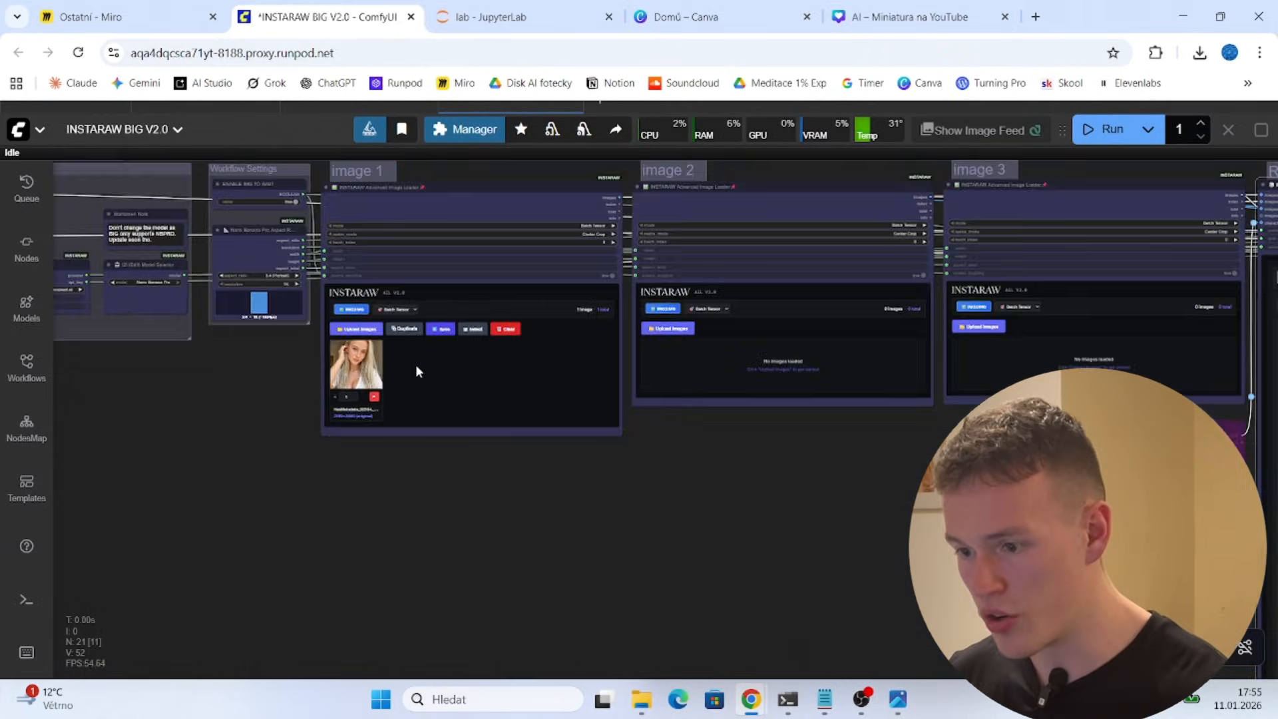
left_click(430, 326)
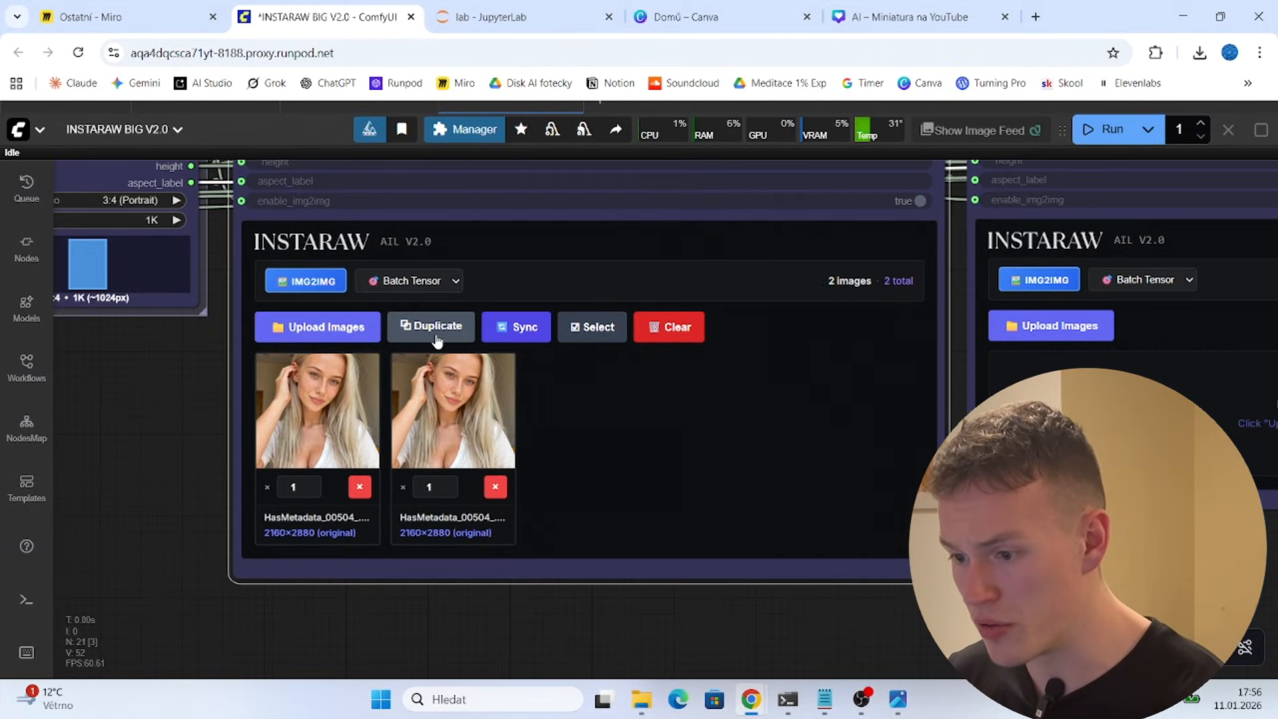
left_click(430, 327)
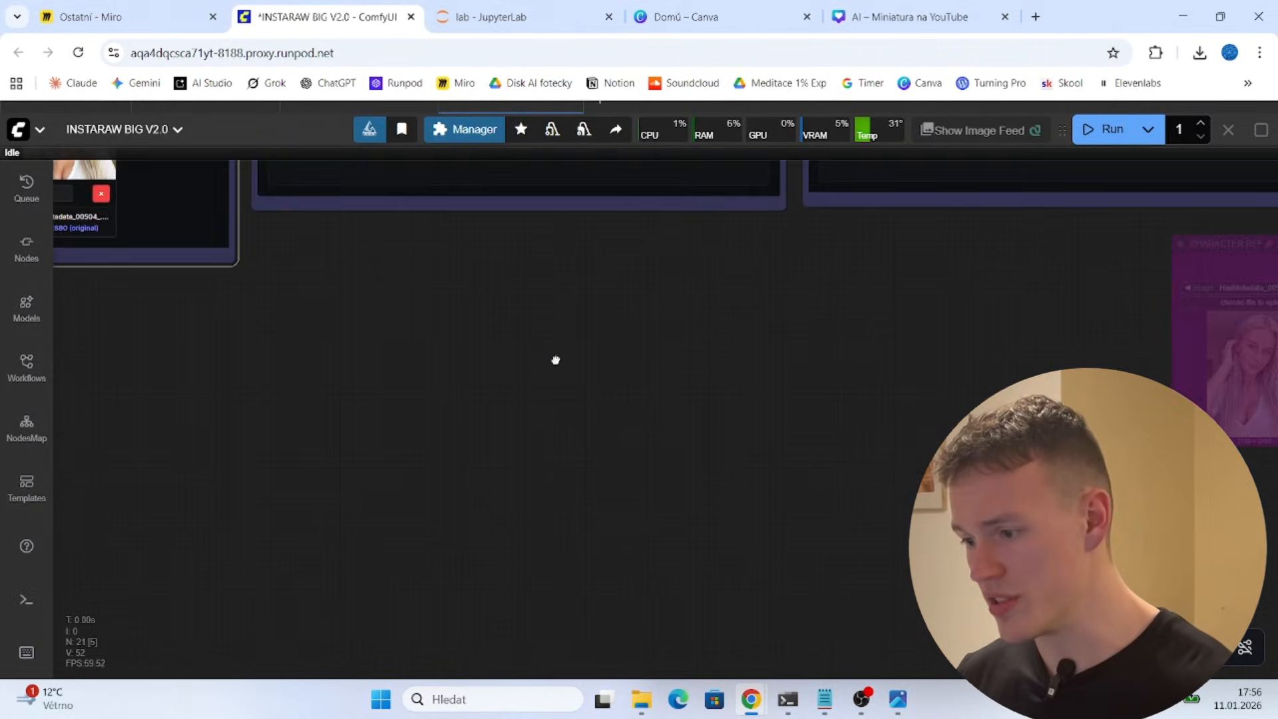
left_click(790, 495)
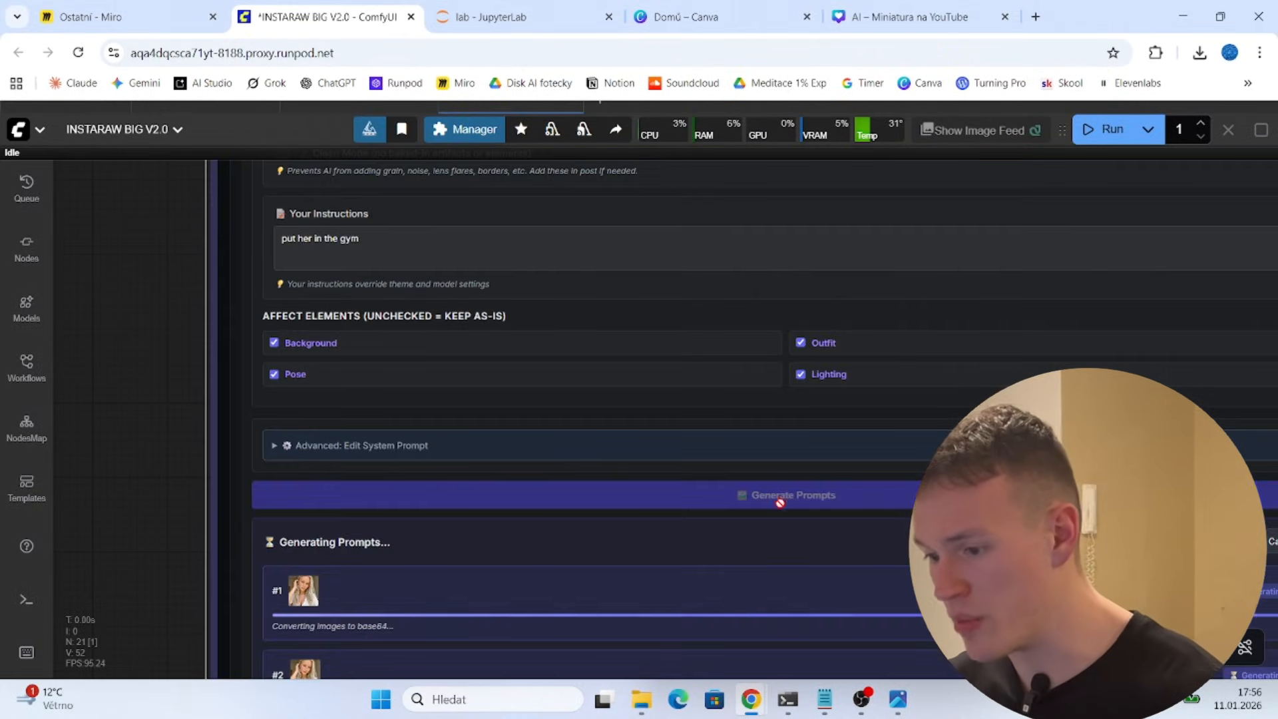
Scroll through the generated gym prompts to the generator node listing 4 prompts ready in 2X mode
scroll("down", 3)
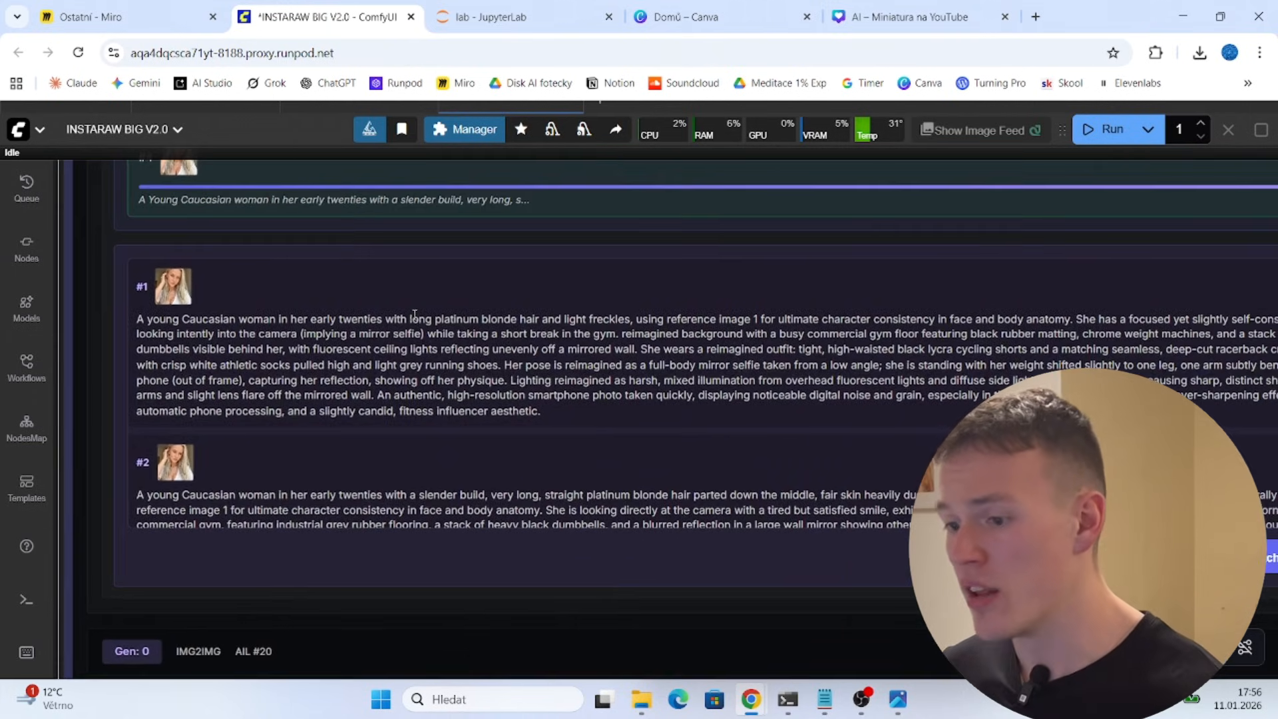
scroll("down", 3)
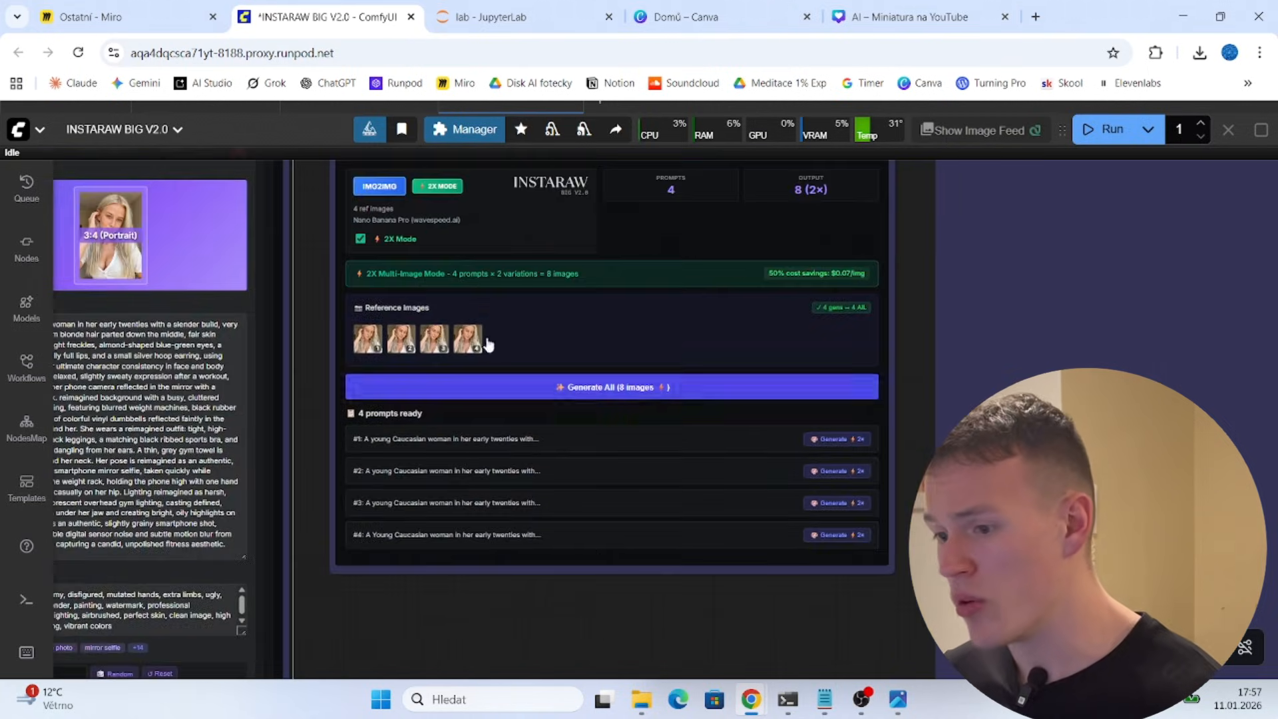
Run Generate All for 8 gym images and confirm the cost; six render, the fourth prompt fails content checks
left_click(612, 386)
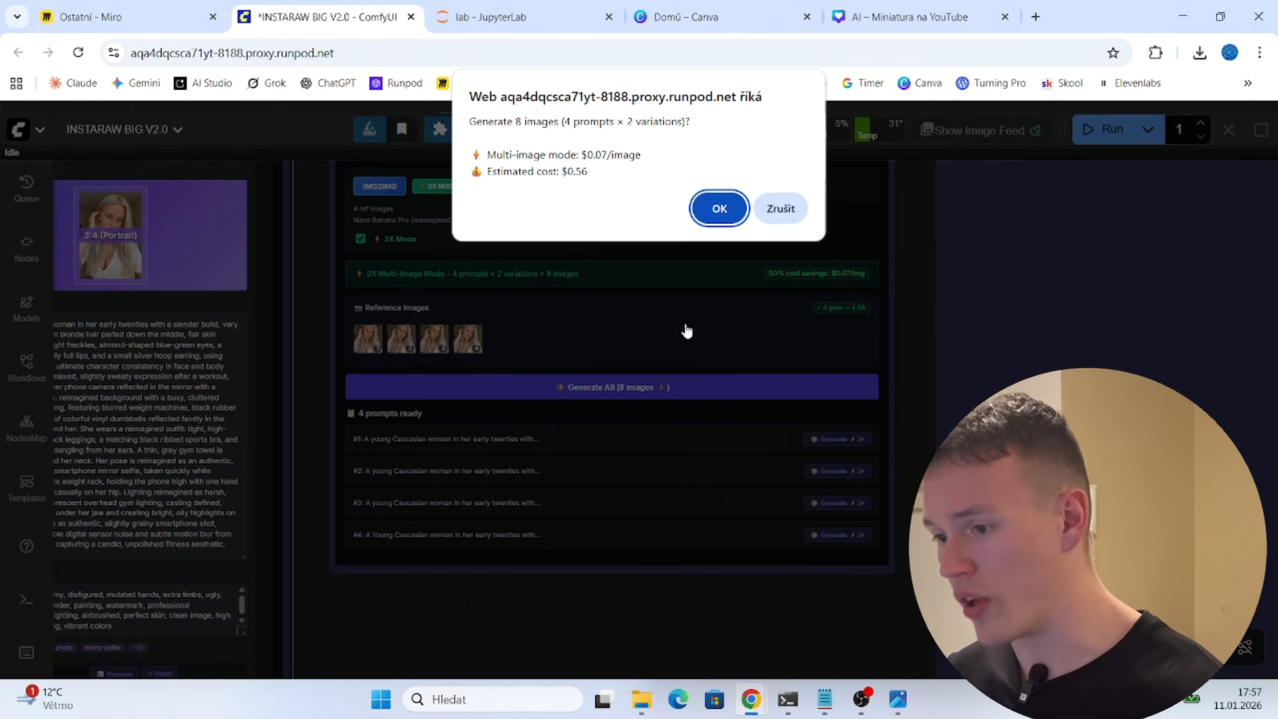
left_click(717, 208)
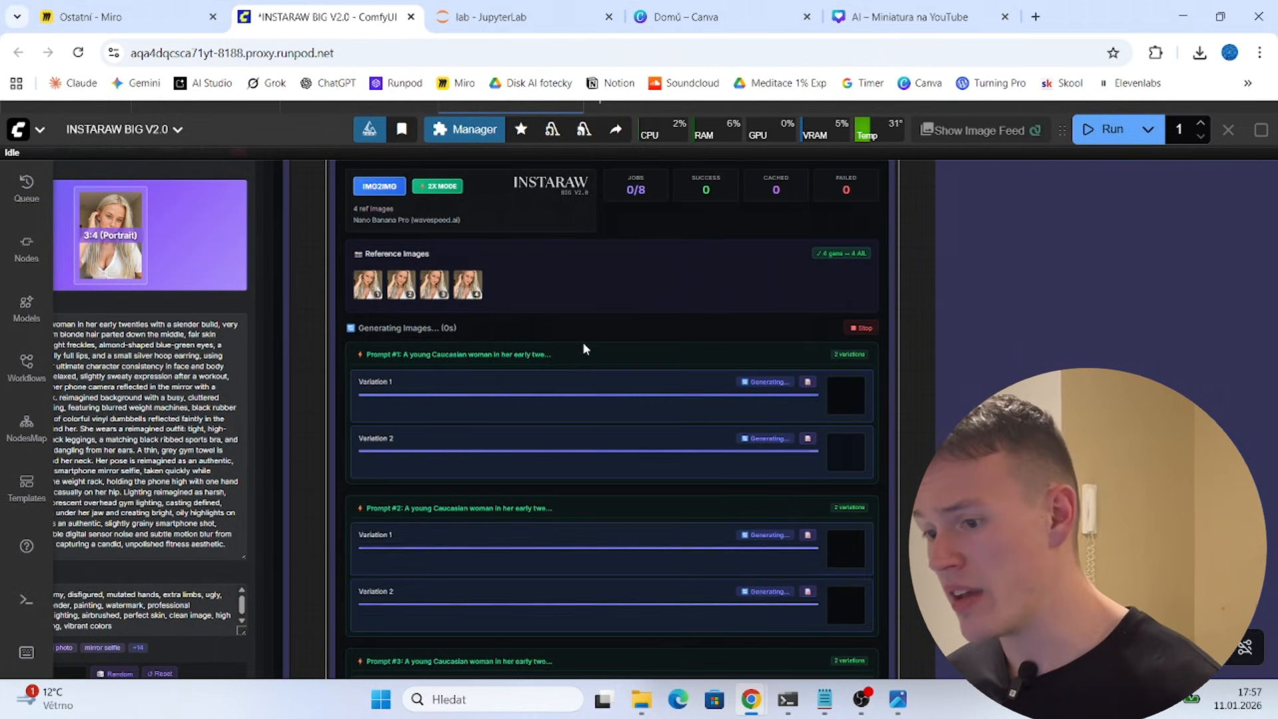
scroll("down", 3)
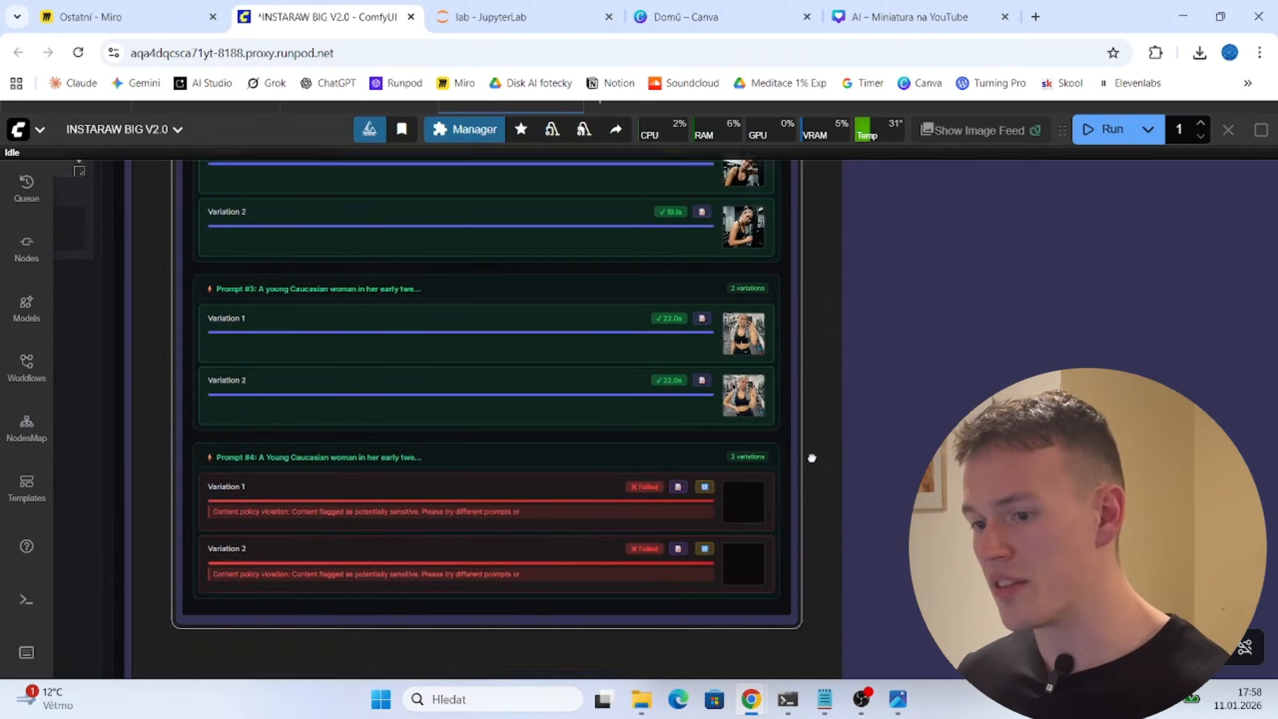
scroll("down", 3)
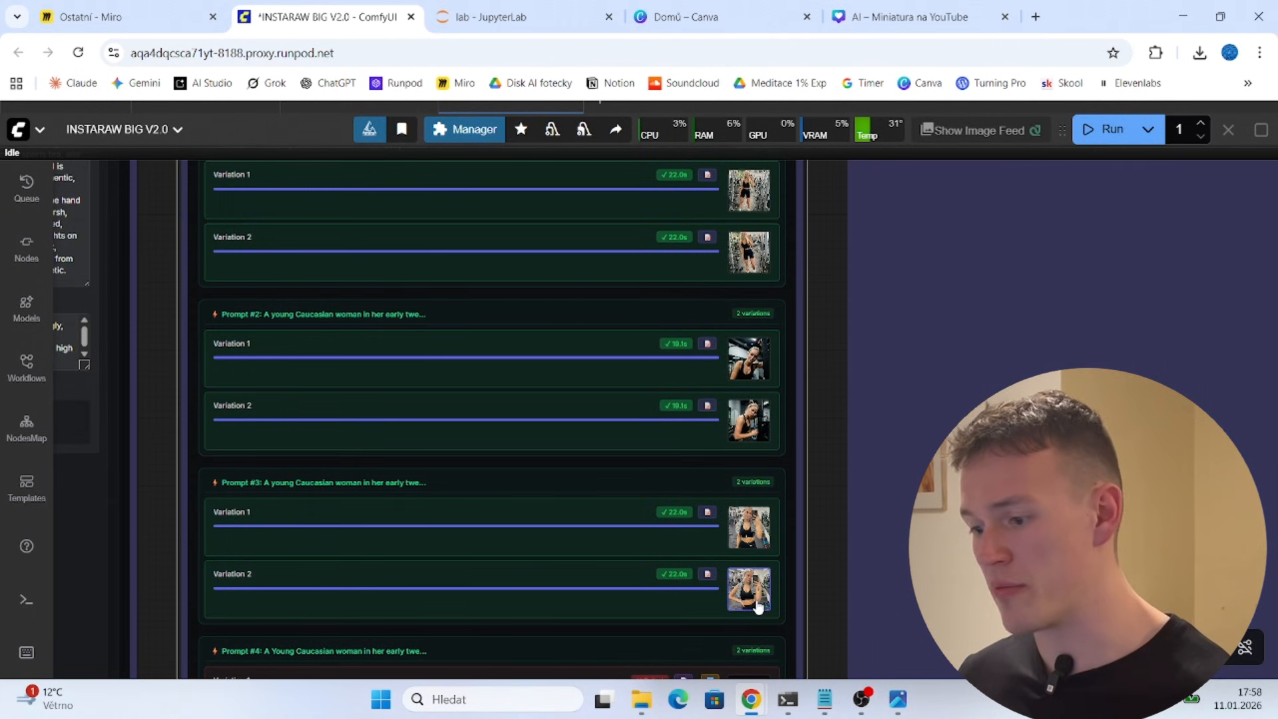
Inspect a generated gym variation, then pan back to the API Settings and Workflow Settings groups
left_click(748, 587)
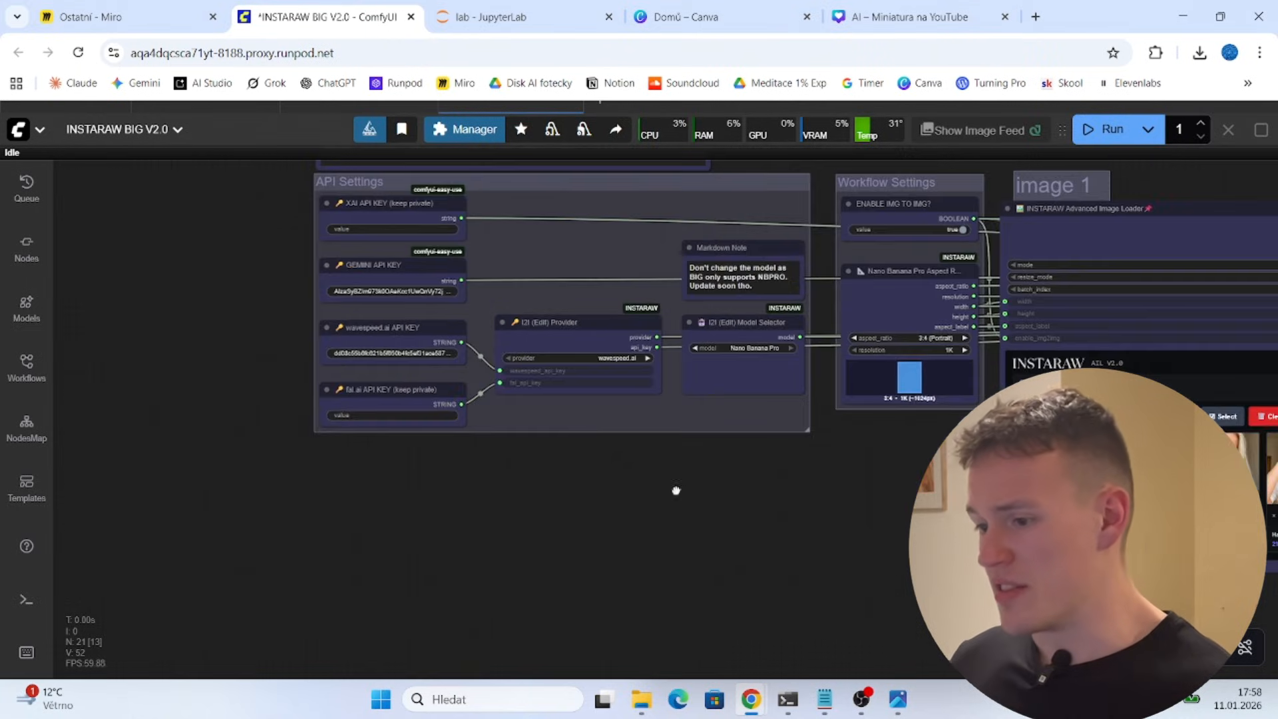
left_click_drag(675, 490, 457, 446)
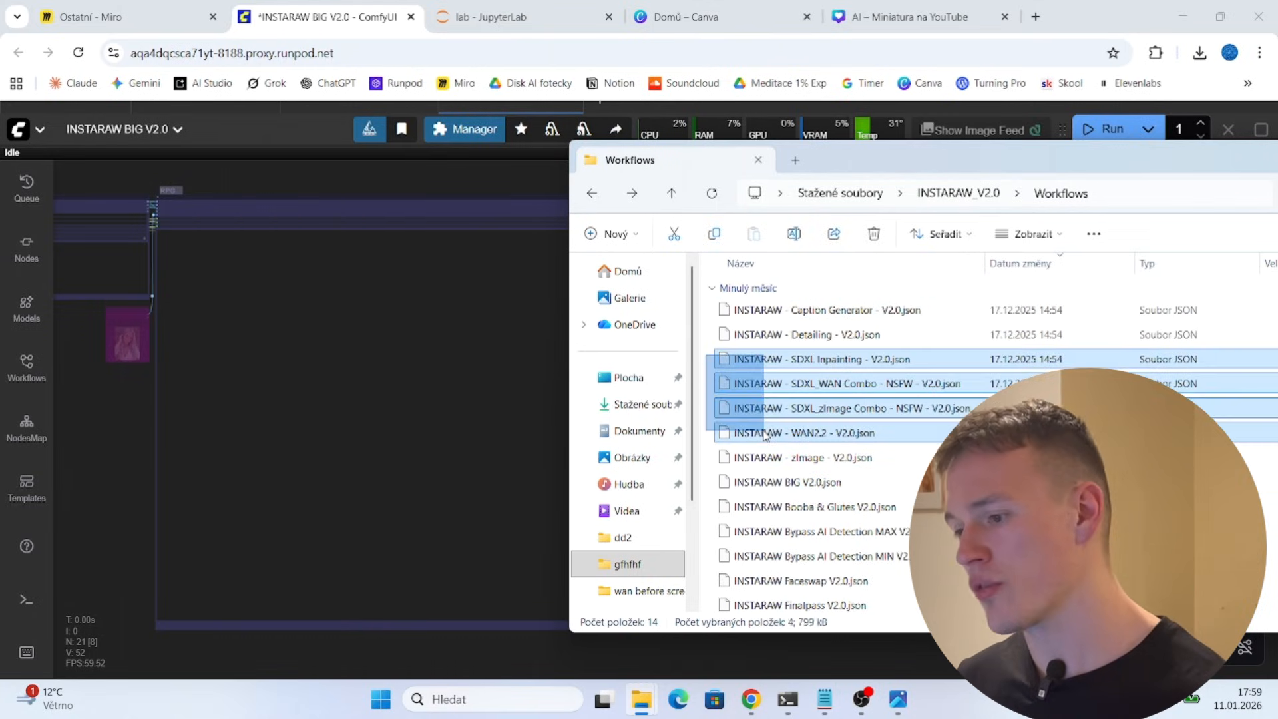
Select a workflow JSON file in the INSTARAW V2.0 Workflows folder and browse the list
left_click(844, 409)
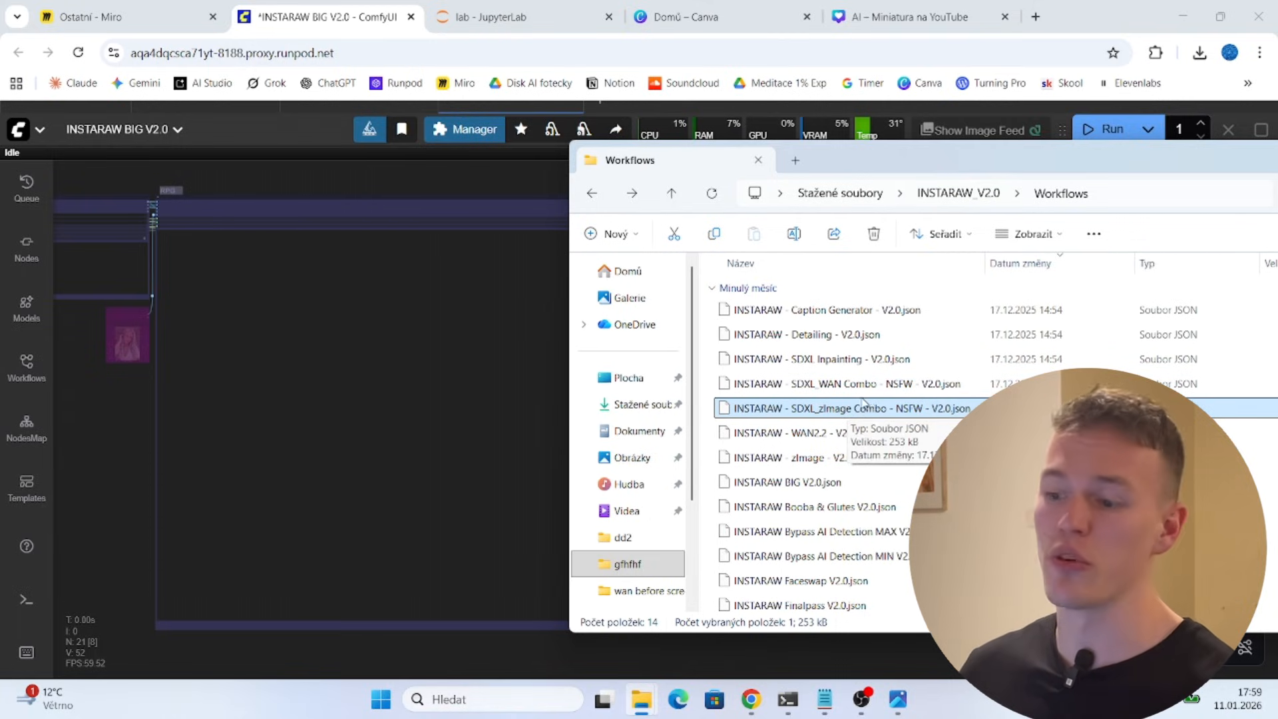
mouse_move(819, 340)
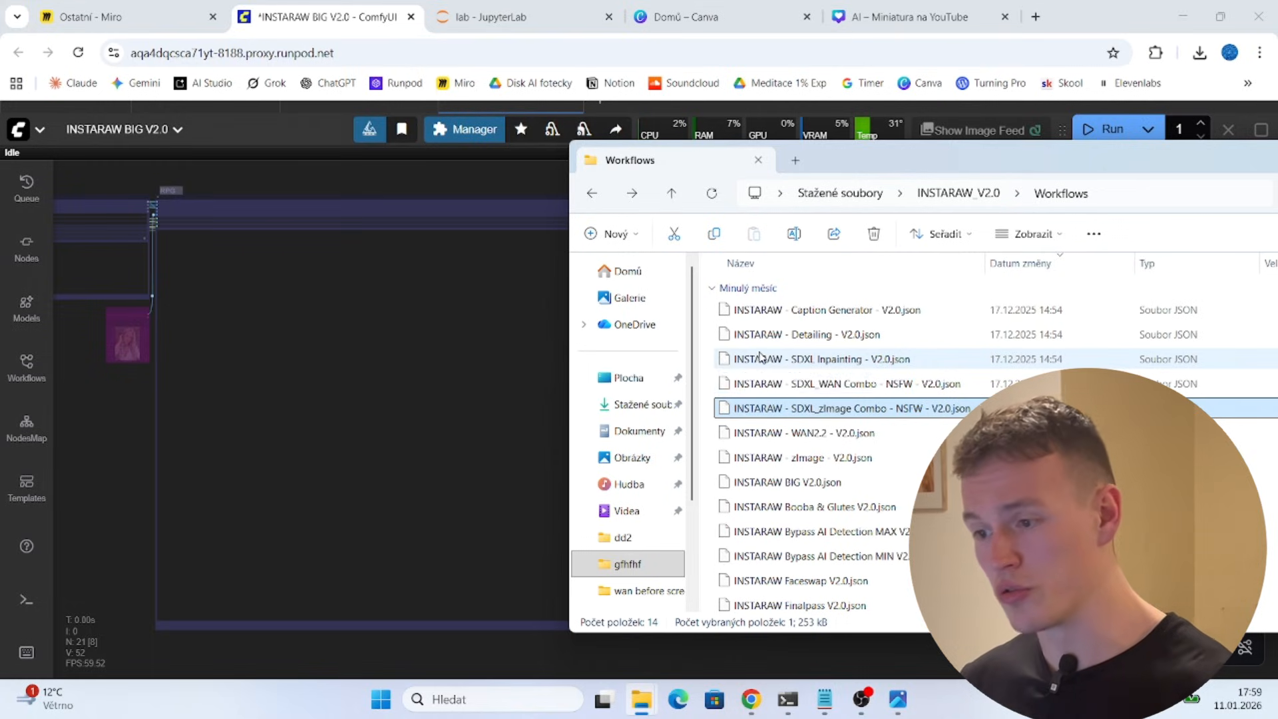
scroll("down", 3)
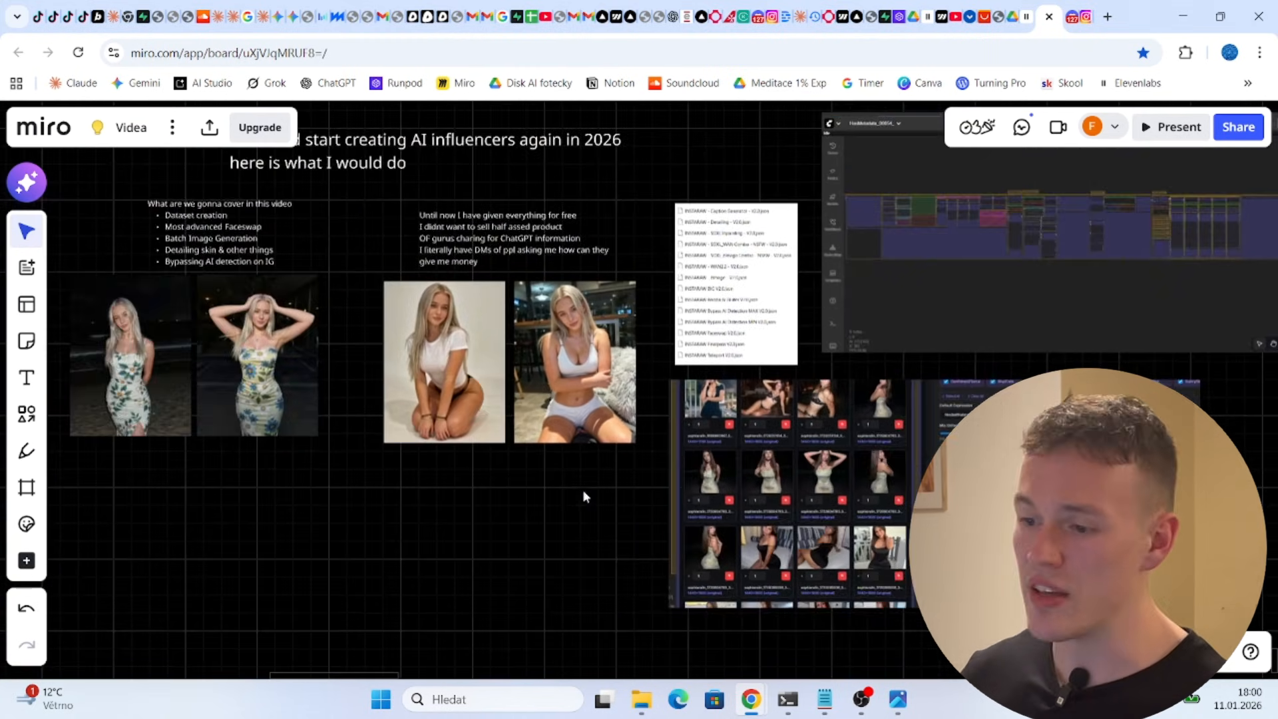
Tour the Miro video outline and workflow screenshots, then enter the Instara Discord start-here channel
left_click_drag(584, 496, 638, 528)
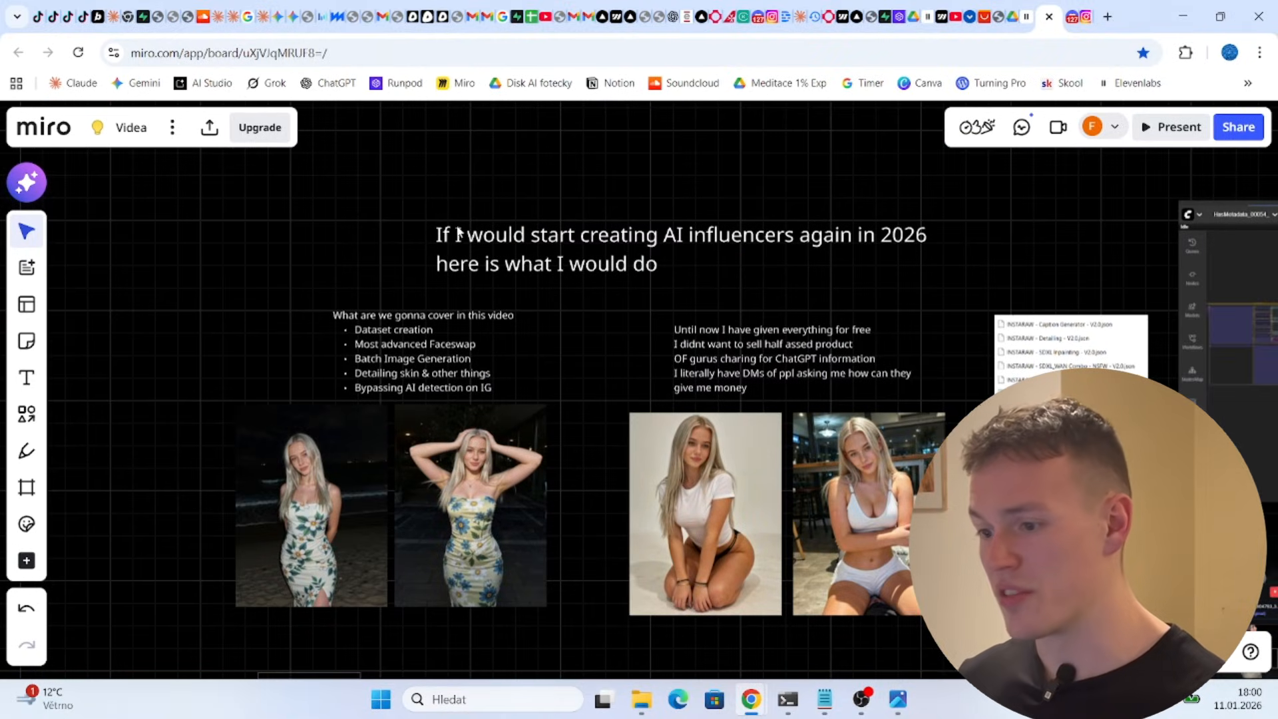
left_click(680, 249)
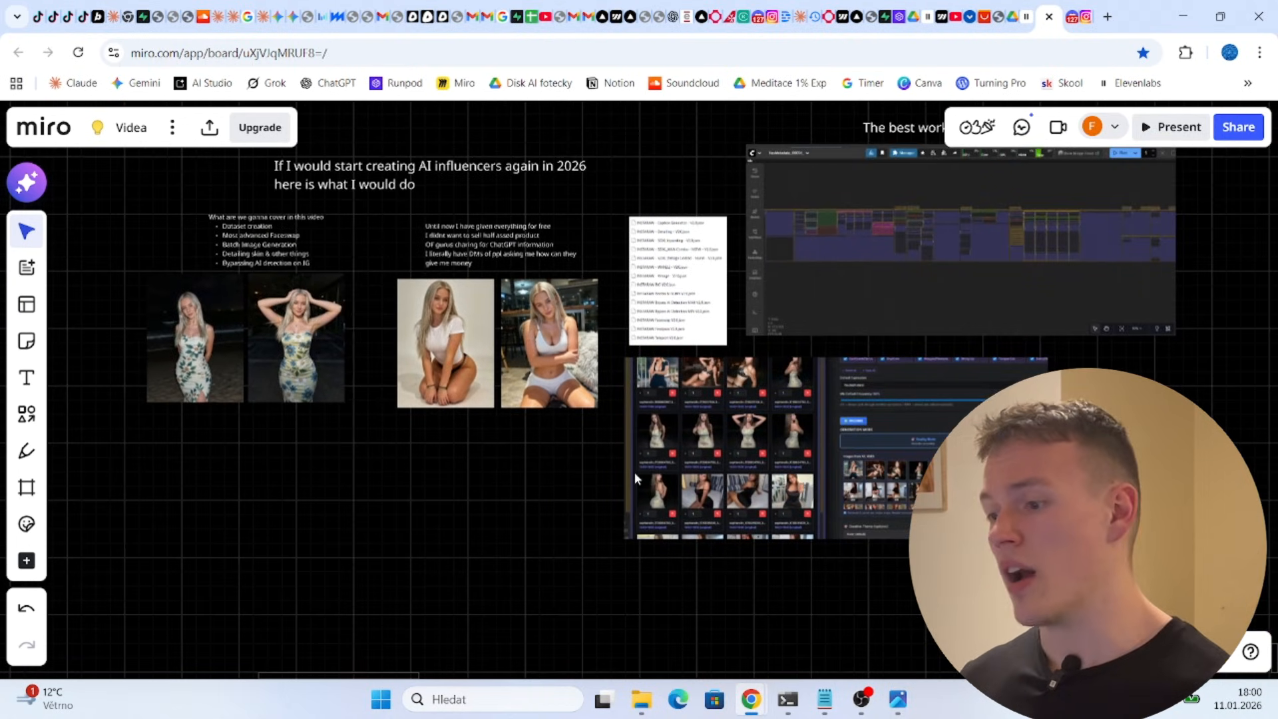
mouse_move(724, 520)
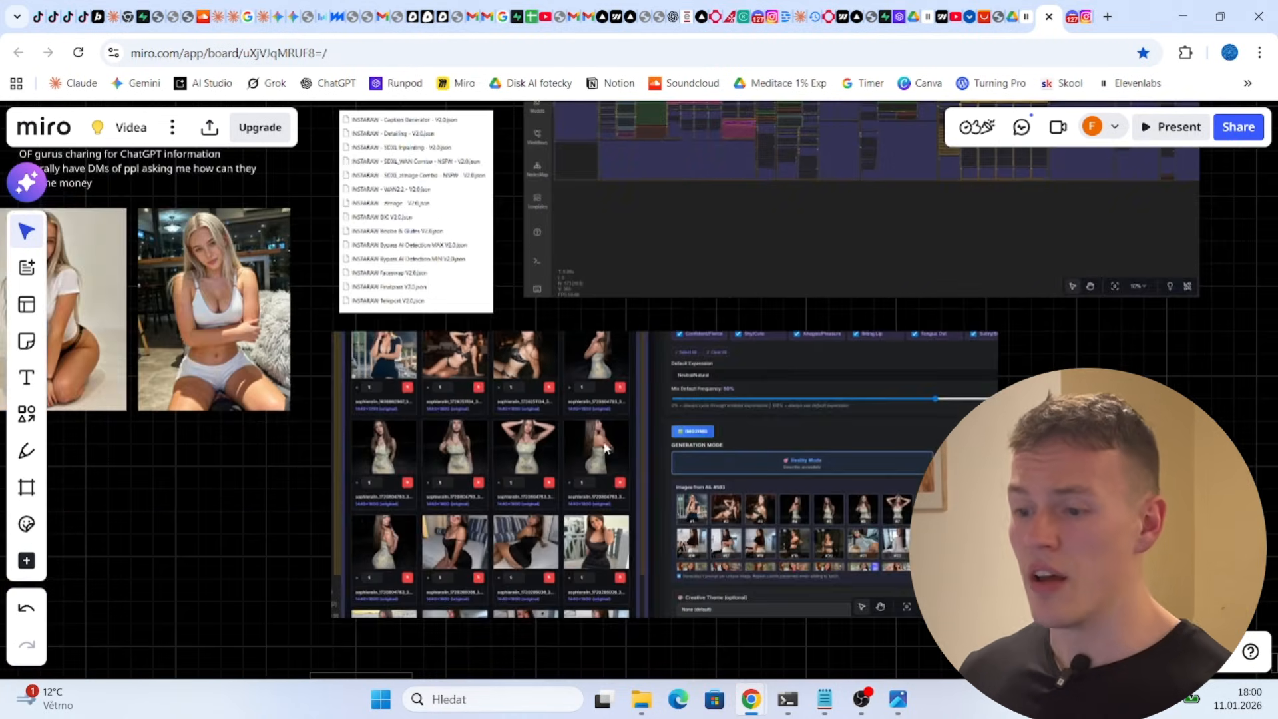
scroll("down", 3)
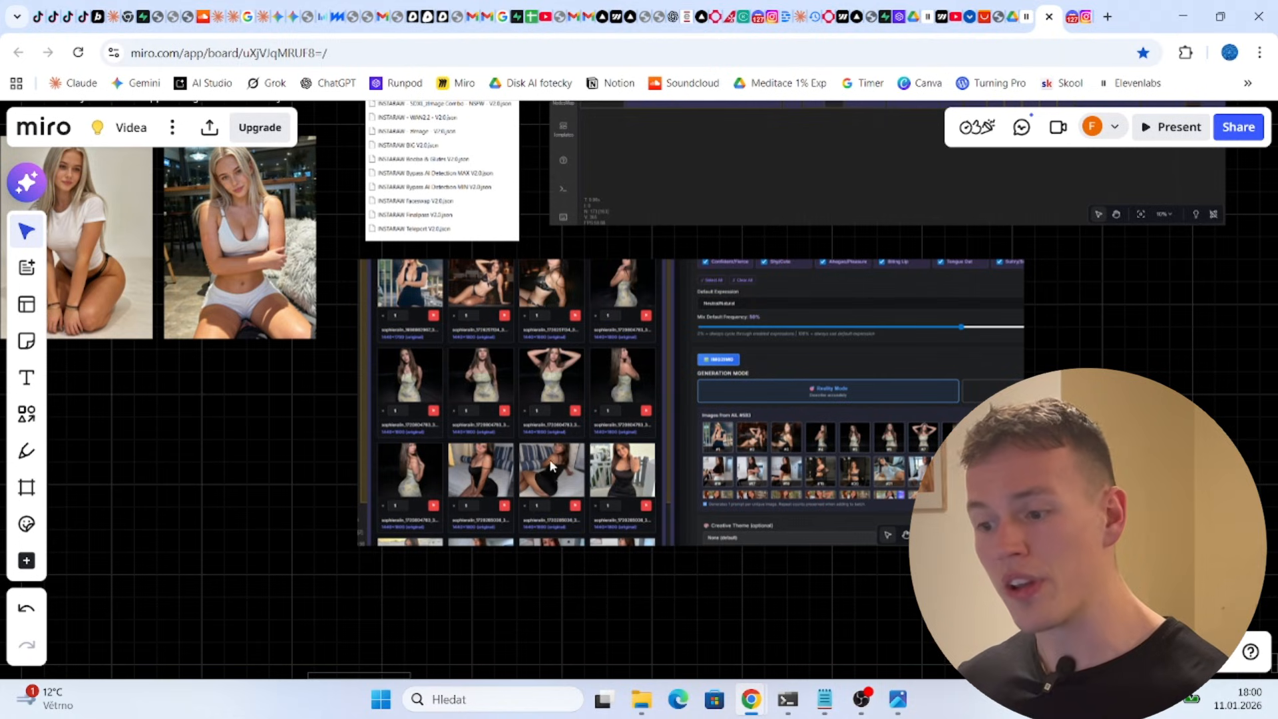
mouse_move(529, 467)
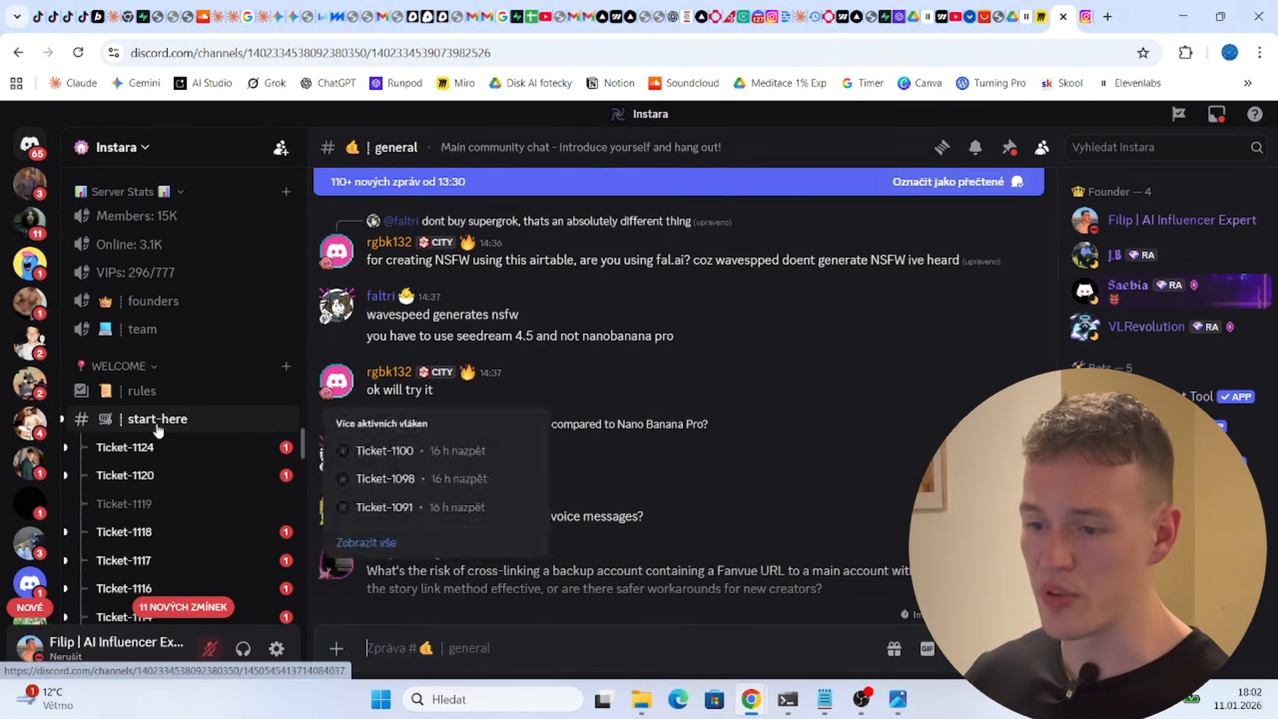
left_click(157, 418)
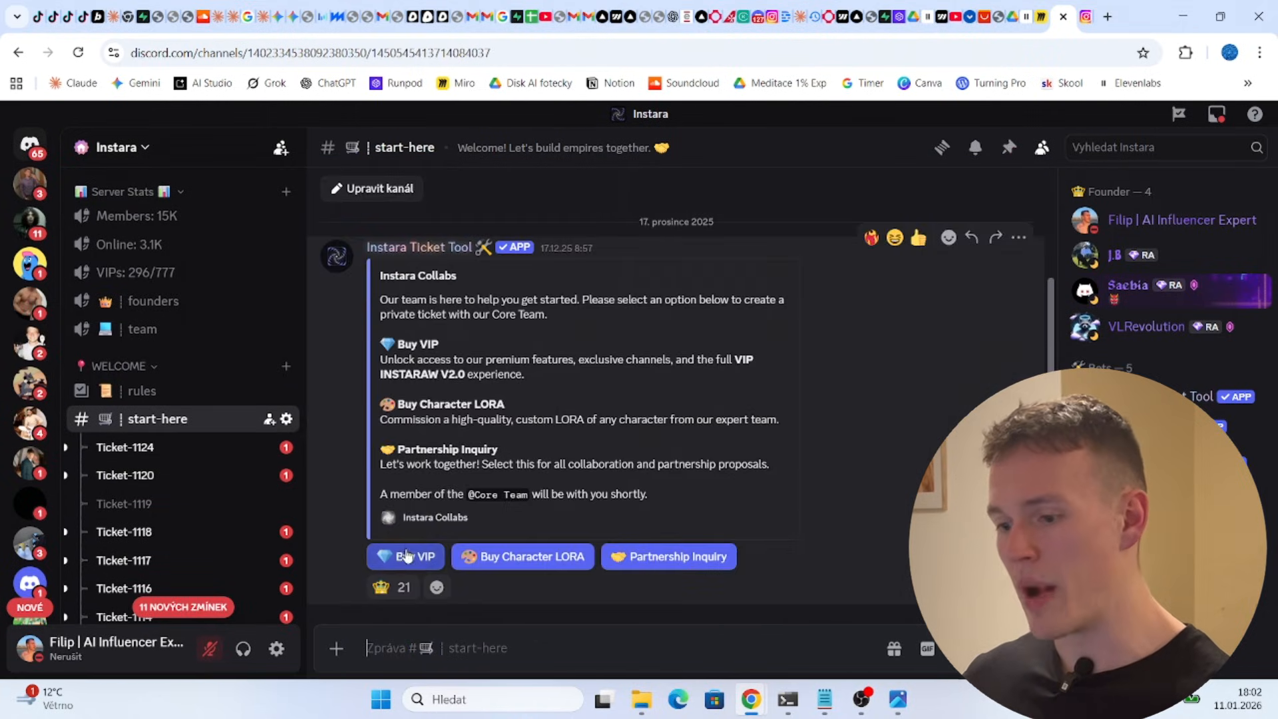